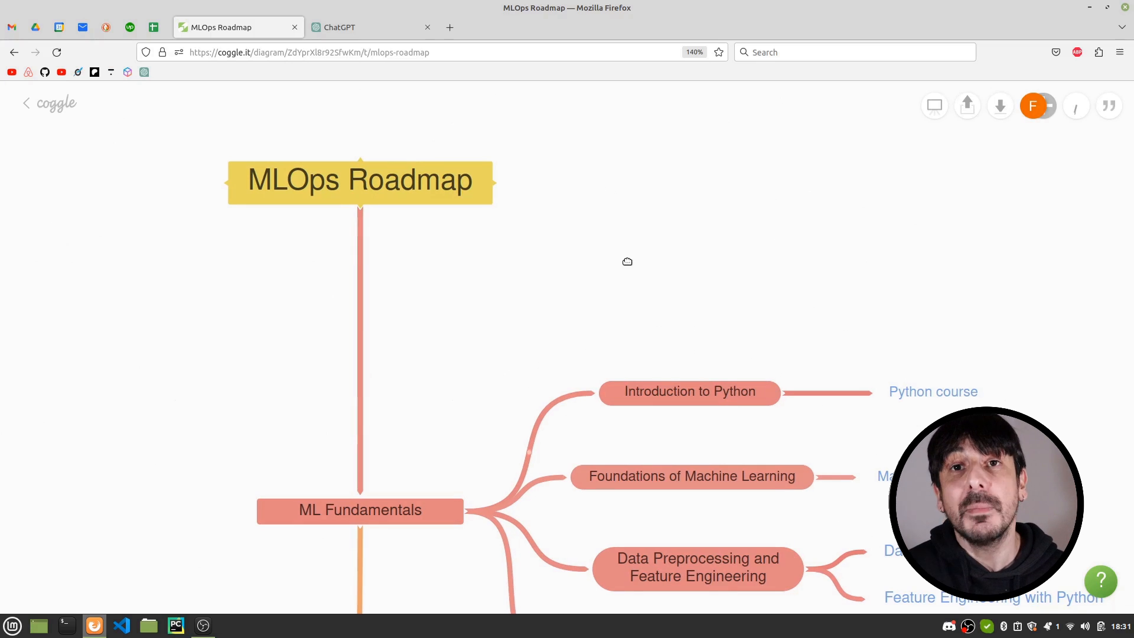
Pan around the MLOps Roadmap mind map to look over its layout.
scroll("down", 3)
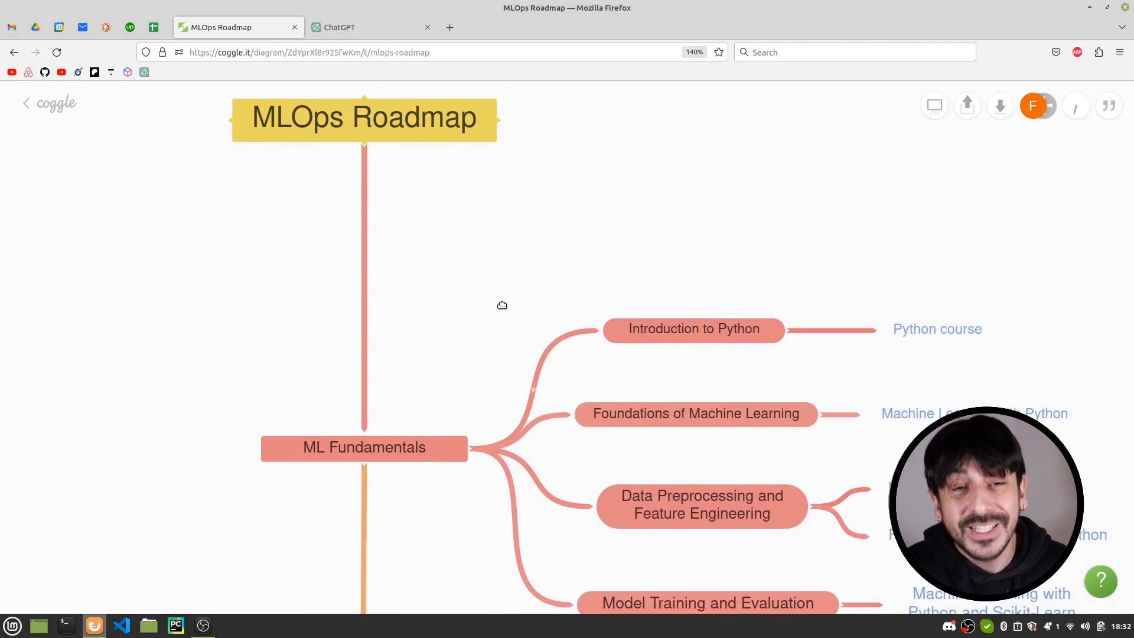
left_click_drag(502, 305, 506, 323)
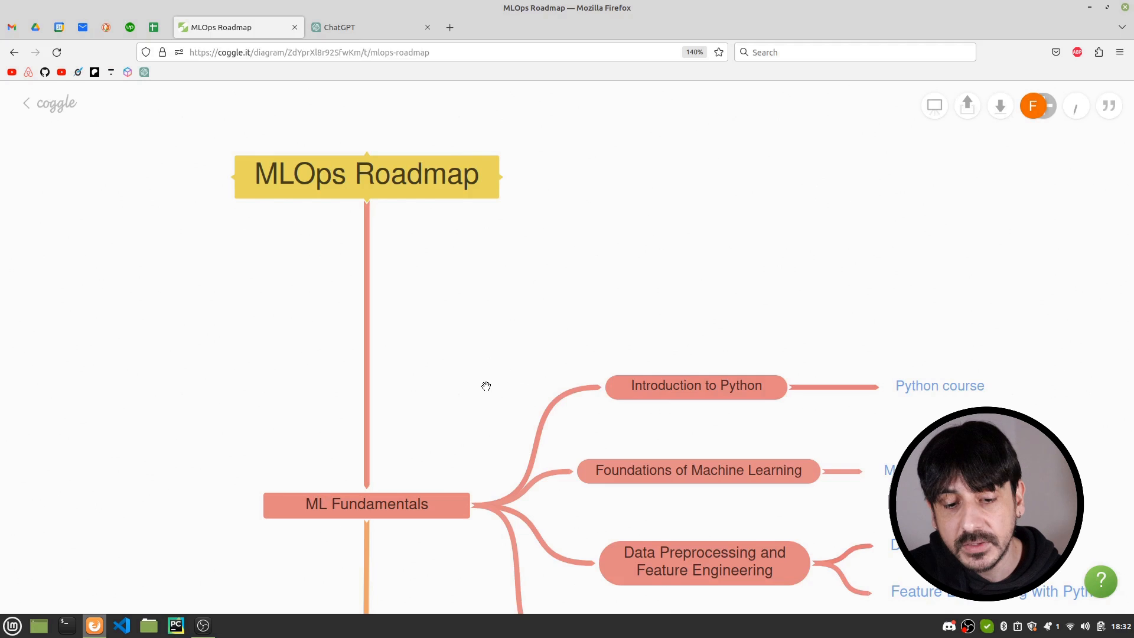
scroll("down", 3)
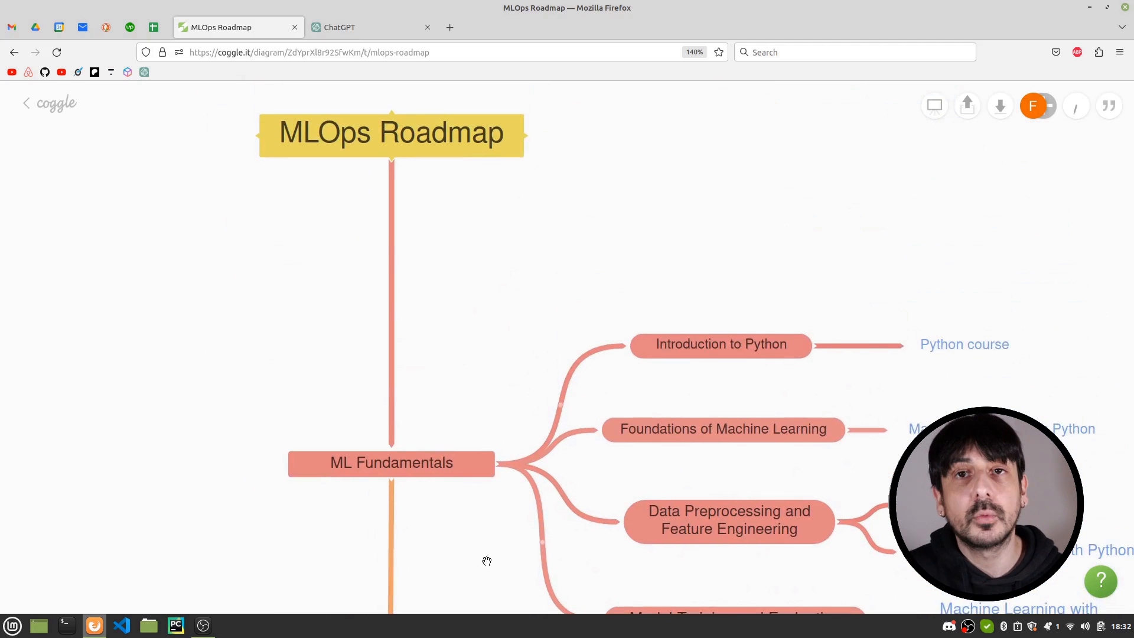
left_click_drag(487, 561, 559, 176)
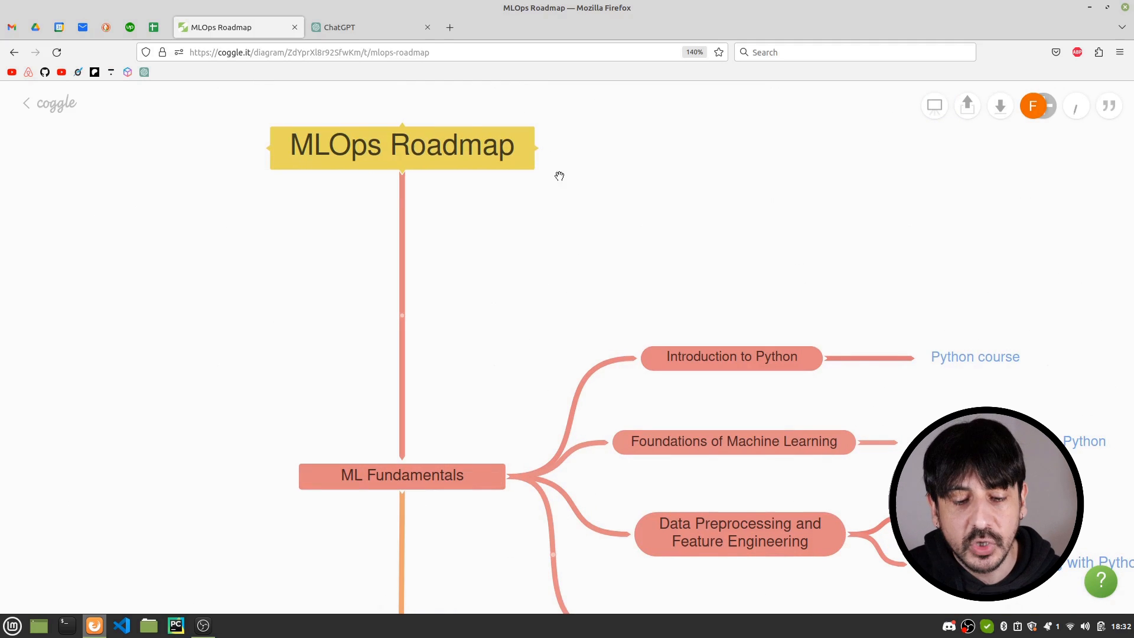
mouse_move(402, 176)
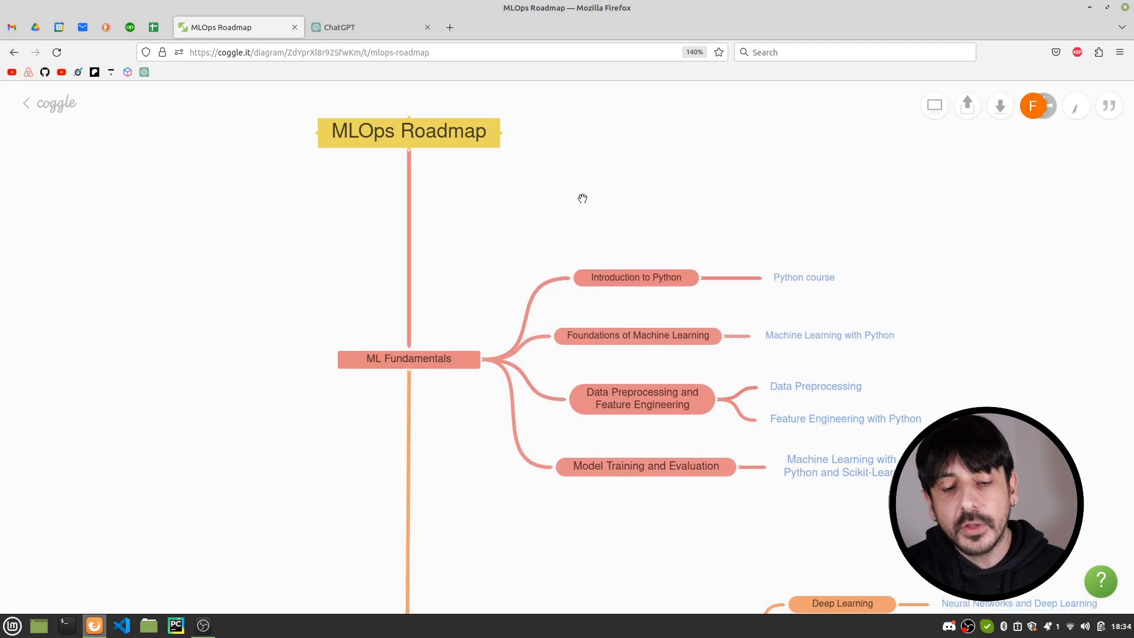
mouse_move(515, 145)
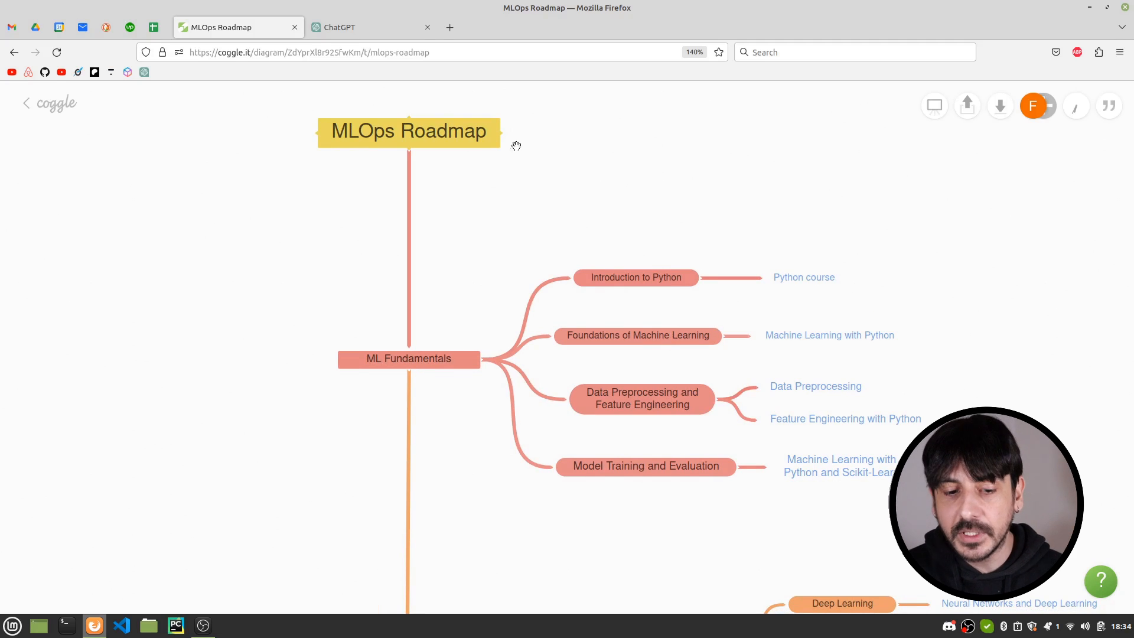
mouse_move(154, 27)
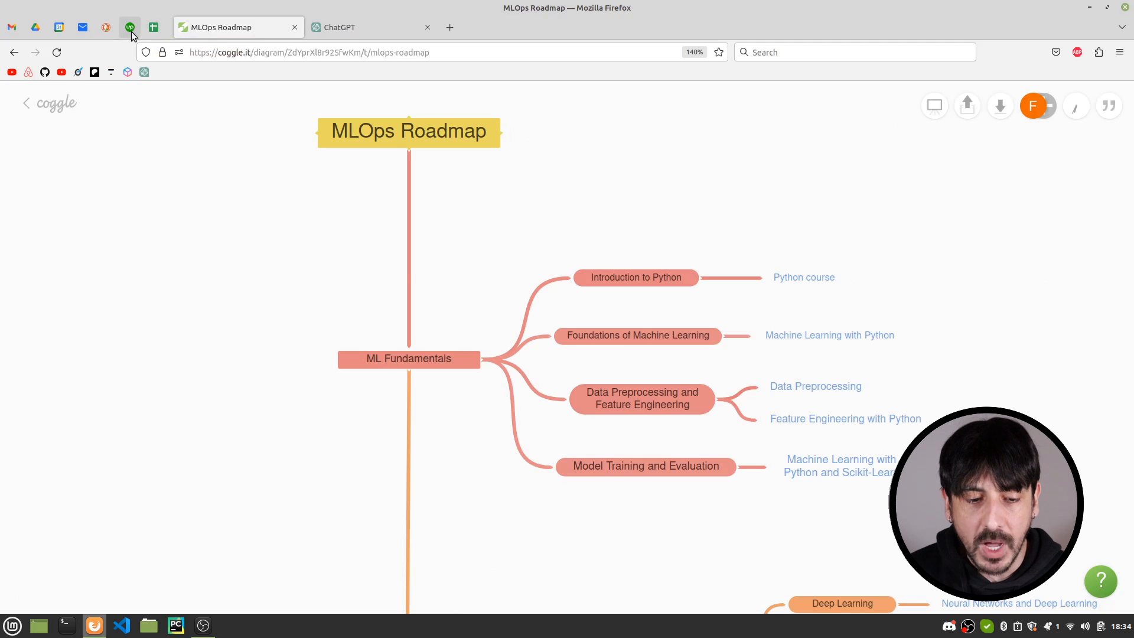
Open the Upwork job posting for a simple MLOps roadmap and read its description.
left_click(129, 27)
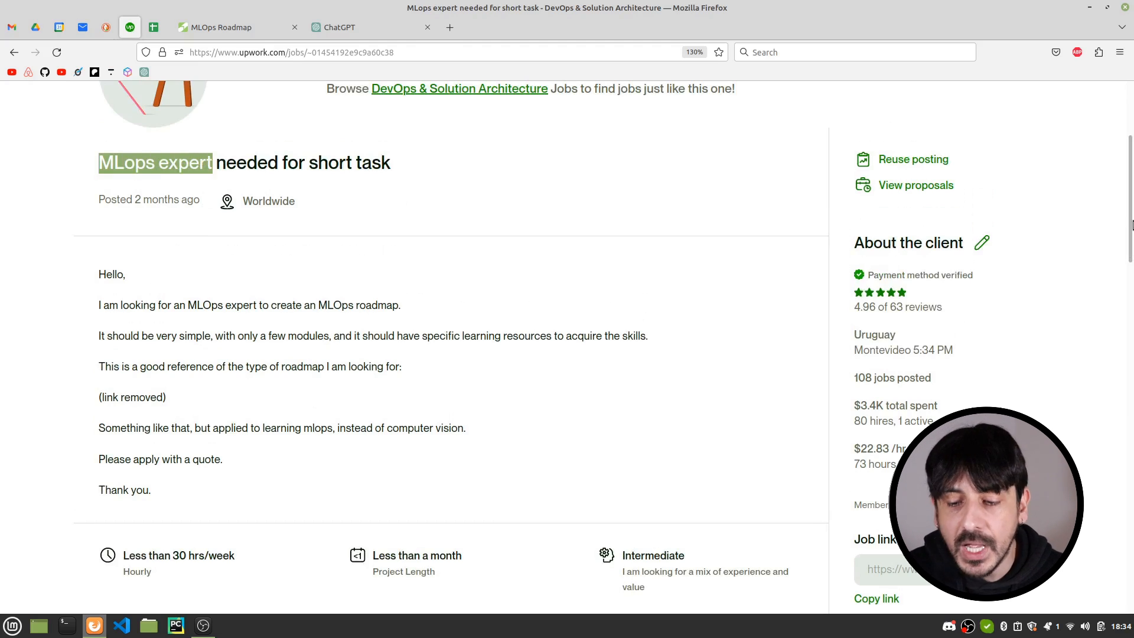
scroll("down", 3)
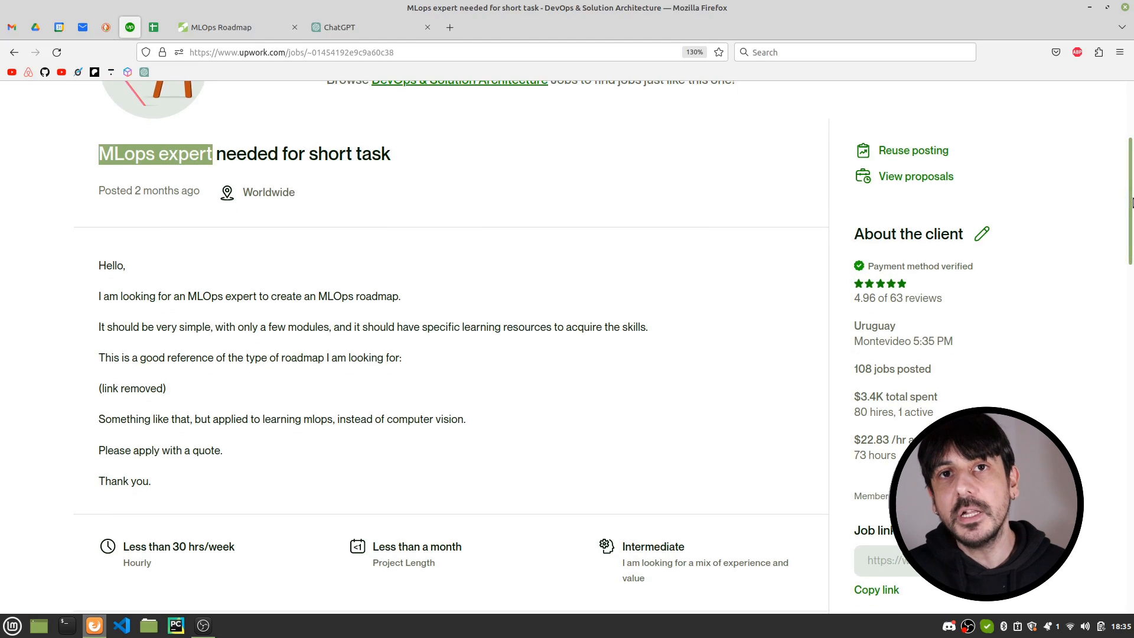
scroll("down", 3)
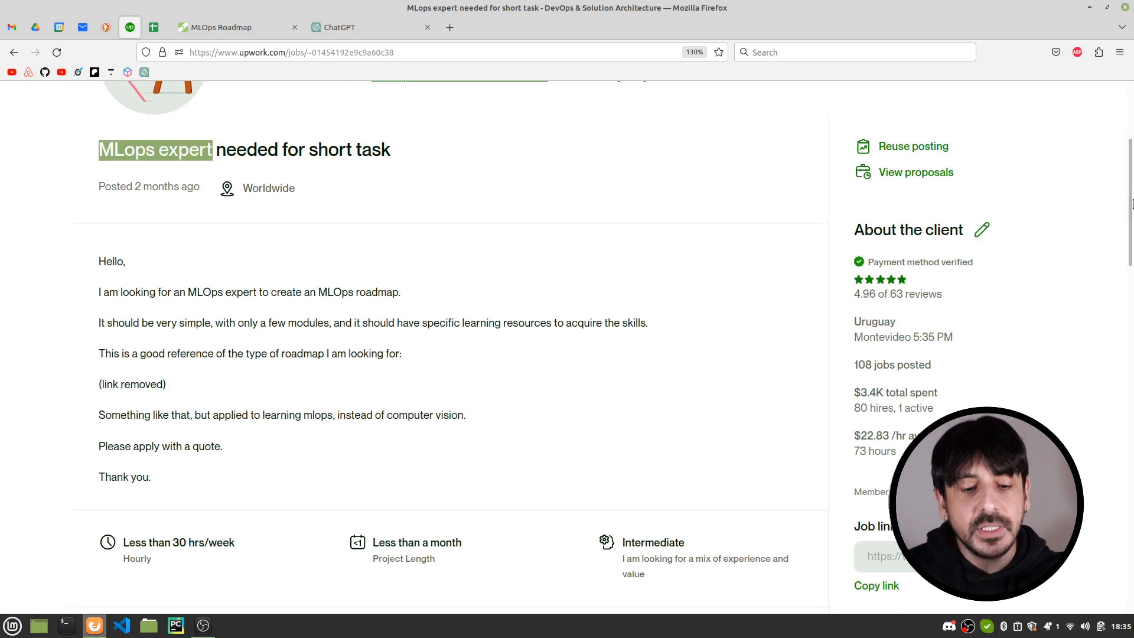
mouse_move(516, 241)
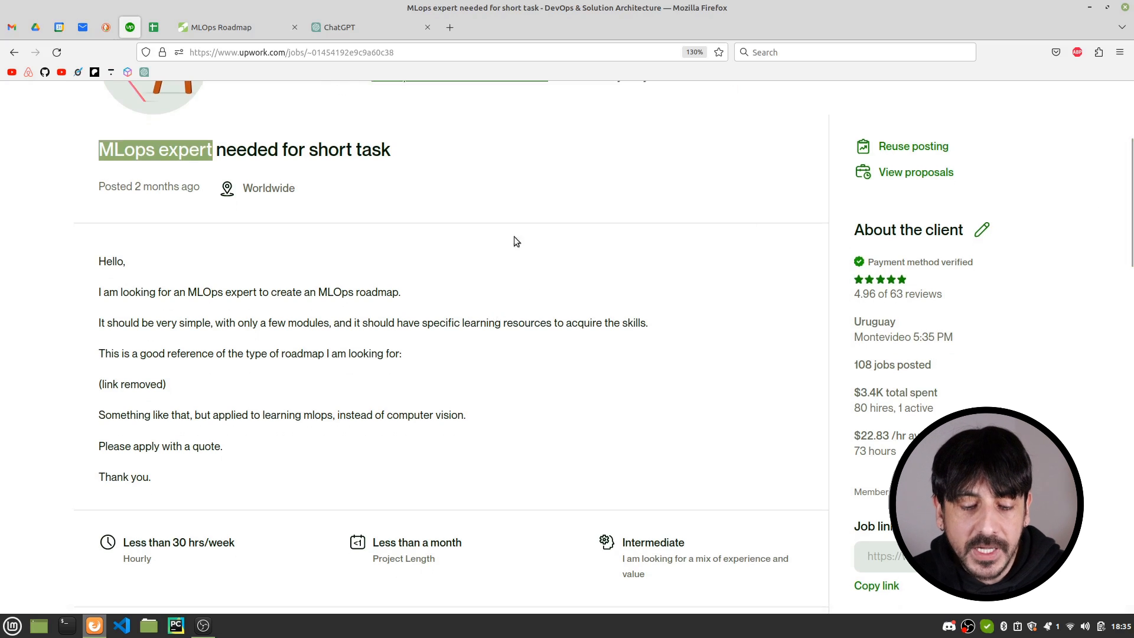
mouse_move(716, 160)
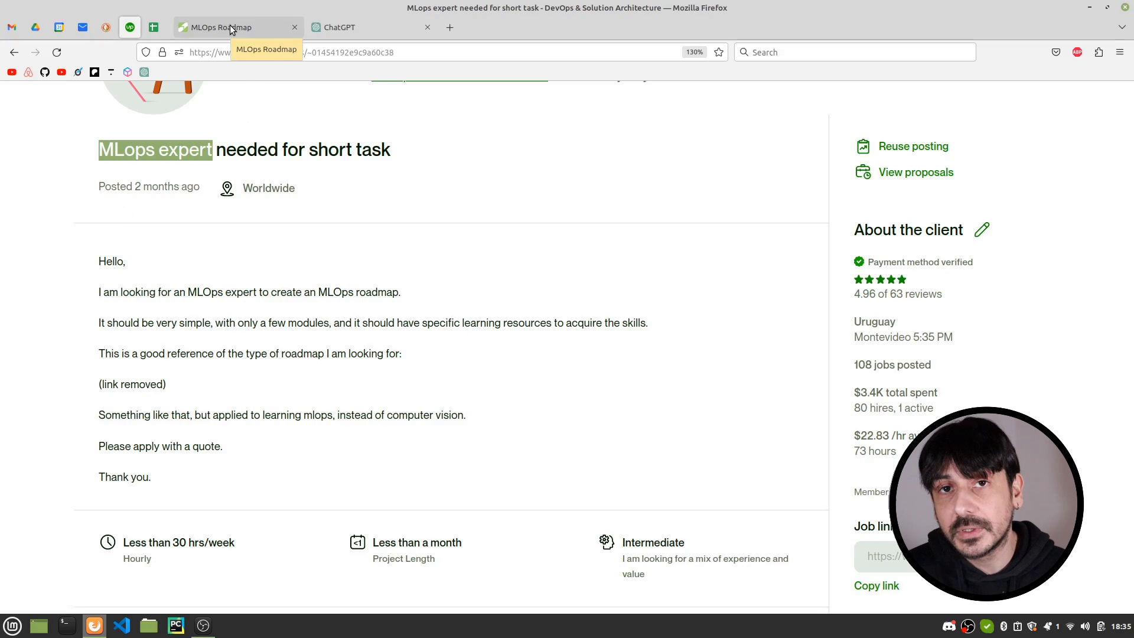
Switch between the MLOps Roadmap and Upwork tabs, then bring up the ChatGPT roadmap conversation.
left_click(232, 26)
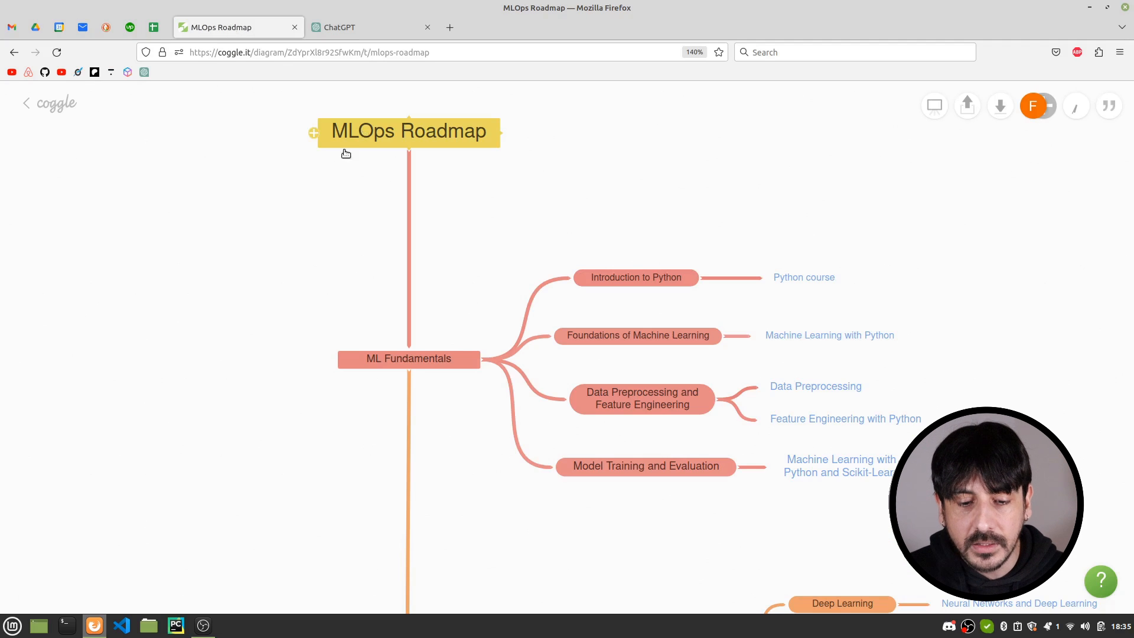
left_click(128, 26)
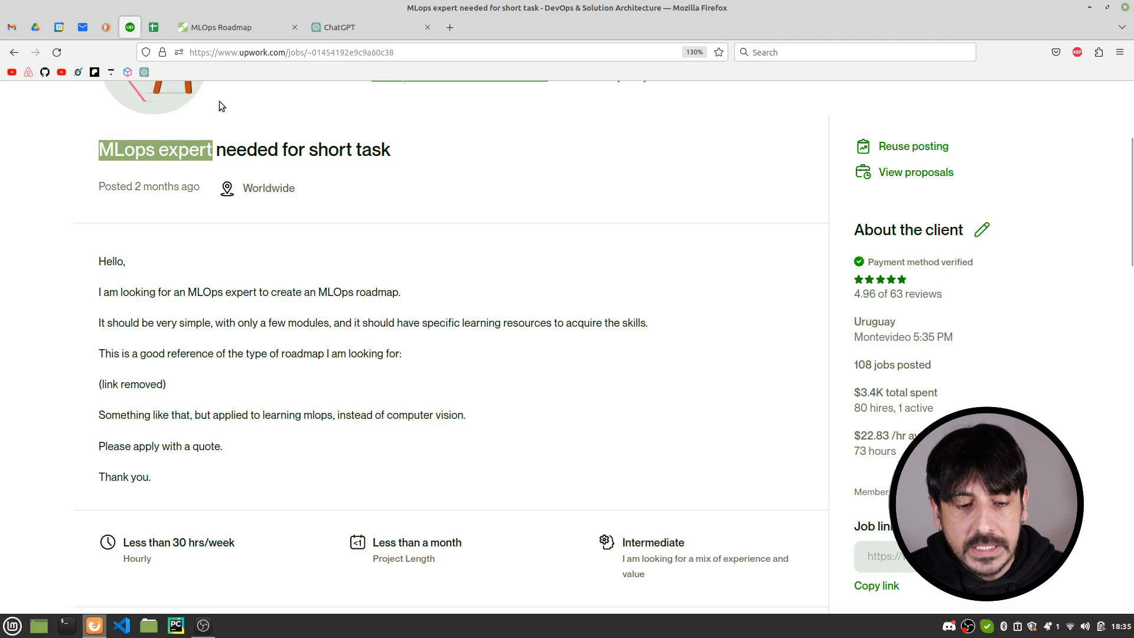
left_click(220, 26)
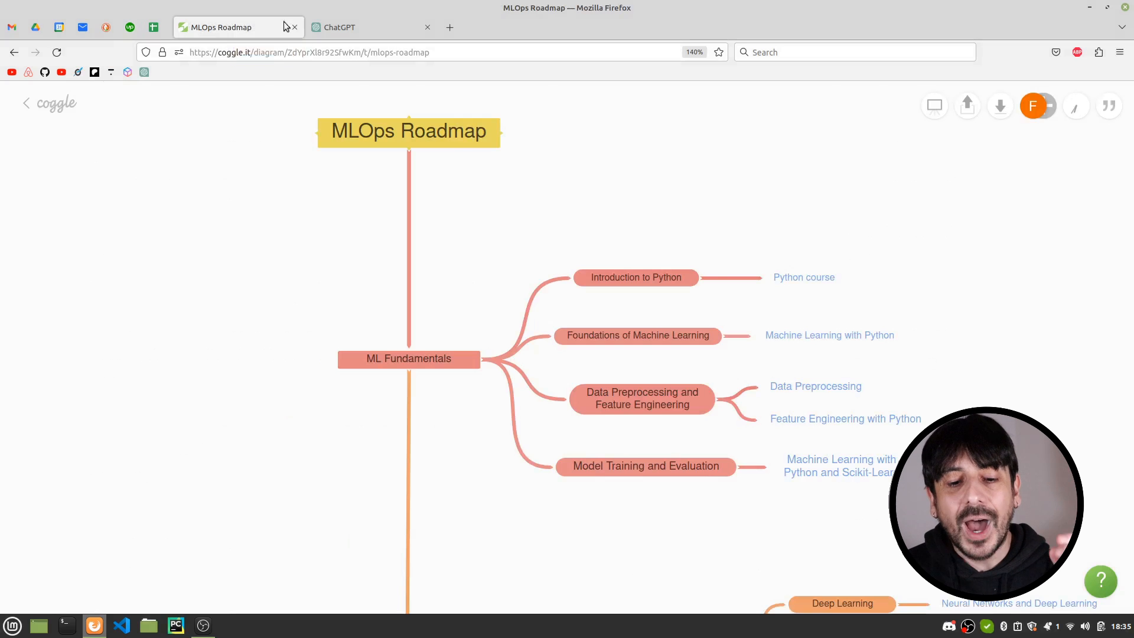
left_click(338, 26)
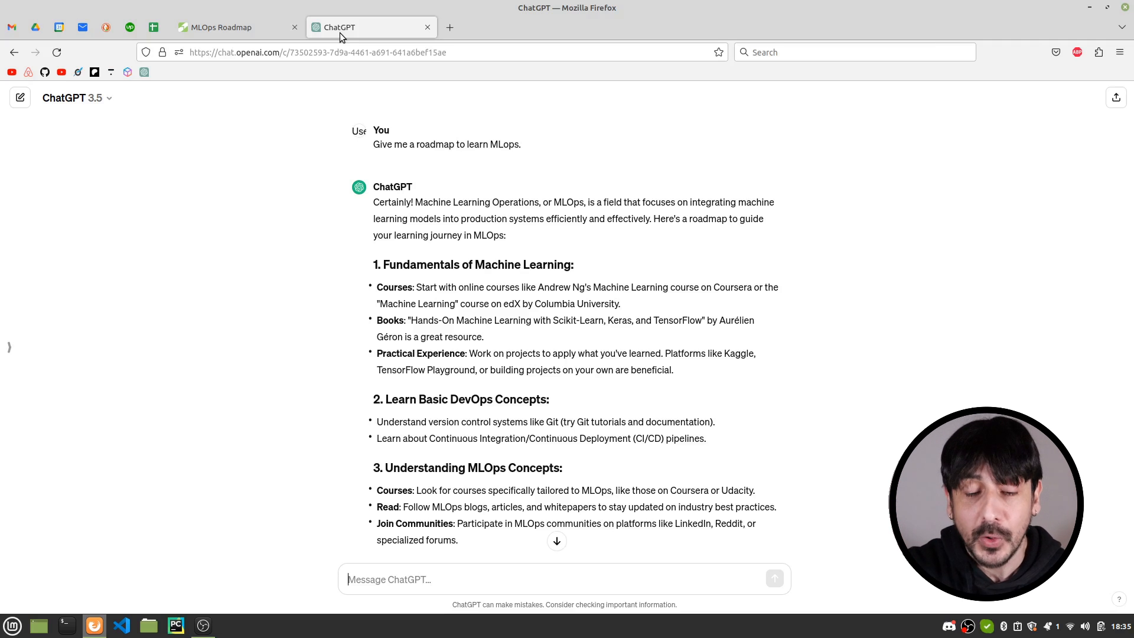
mouse_move(486, 283)
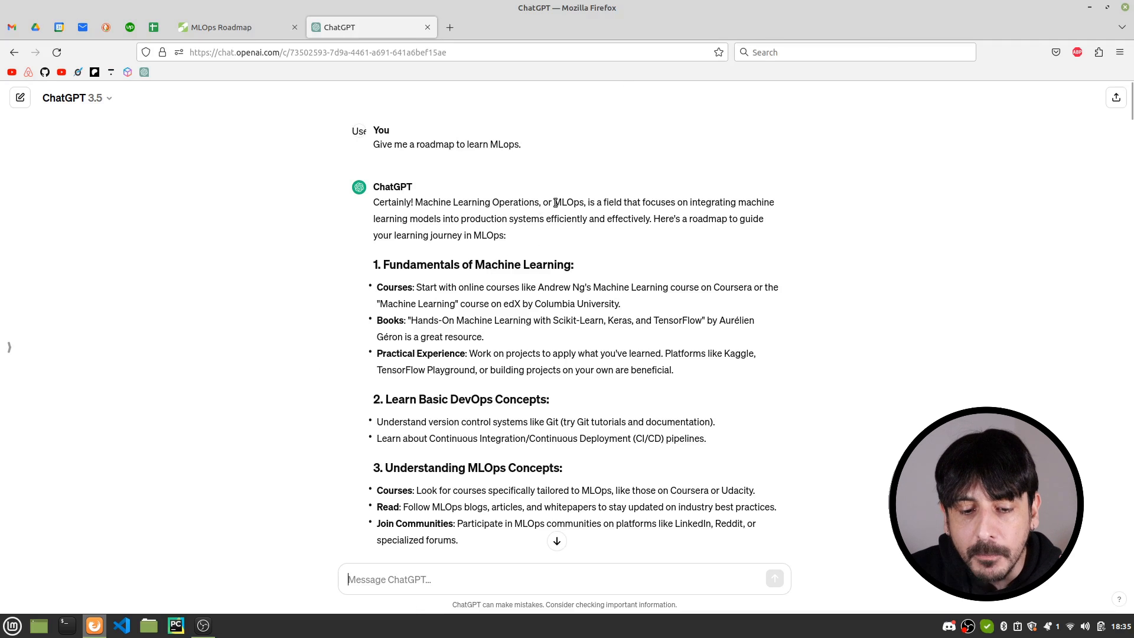
Review ChatGPT's reply with 3 modules of 4 skills each, then return to the mind map.
scroll("down", 3)
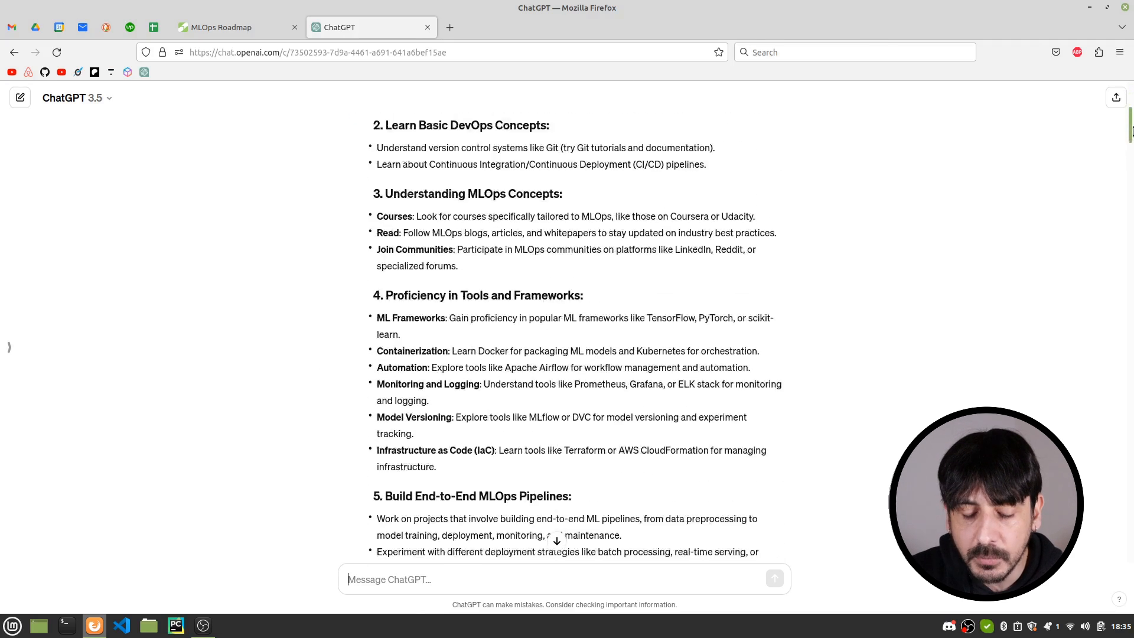
scroll("down", 3)
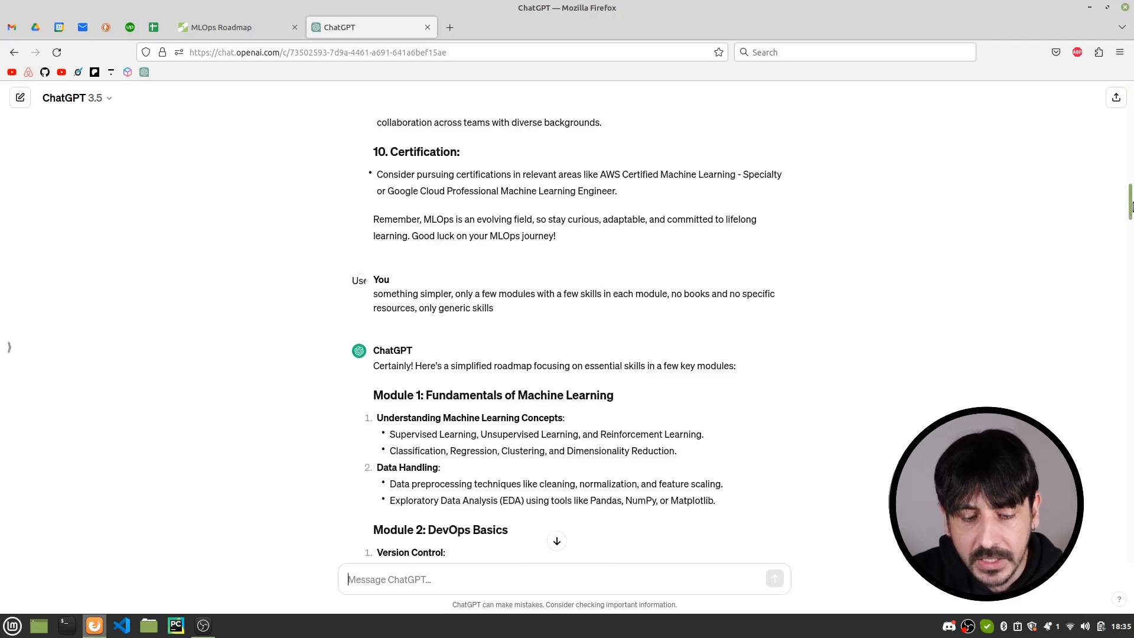
scroll("down", 3)
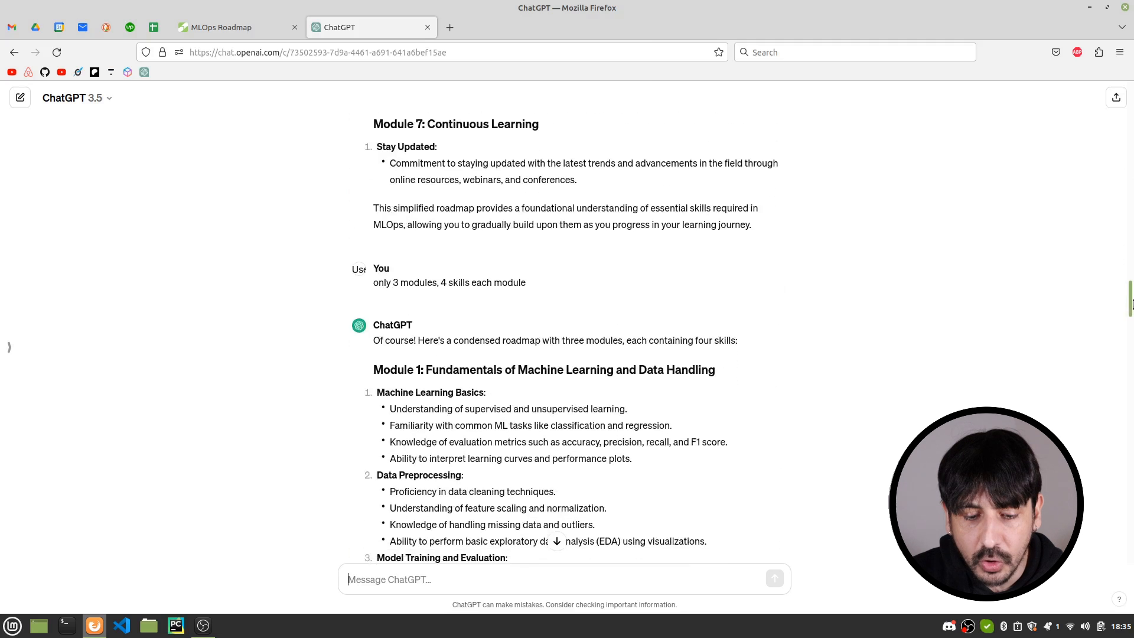
scroll("down", 3)
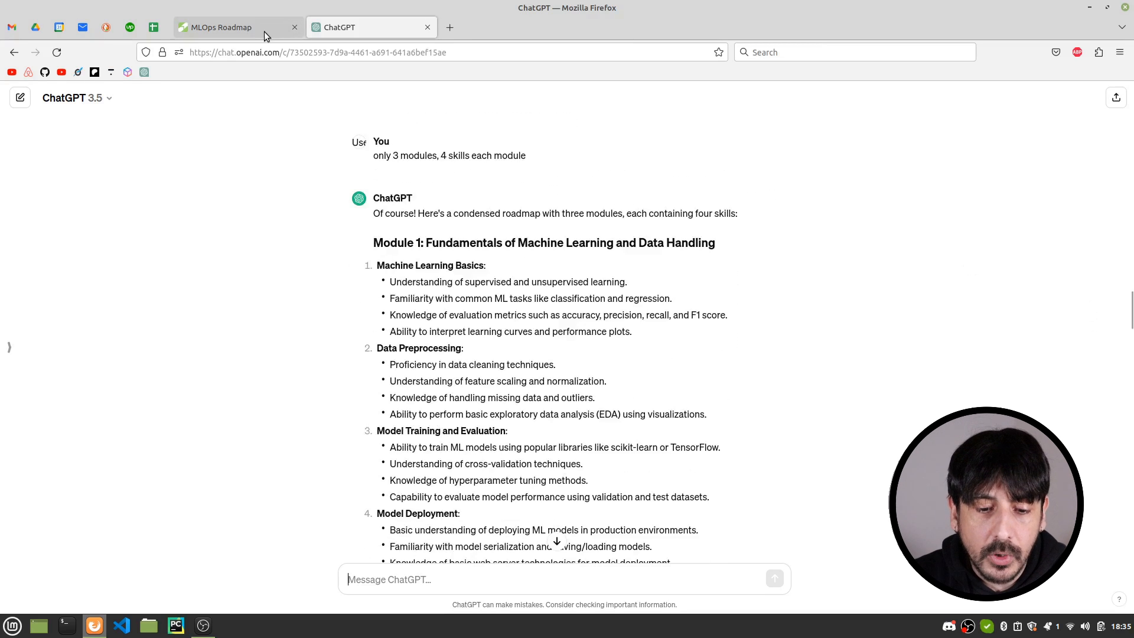
left_click(232, 26)
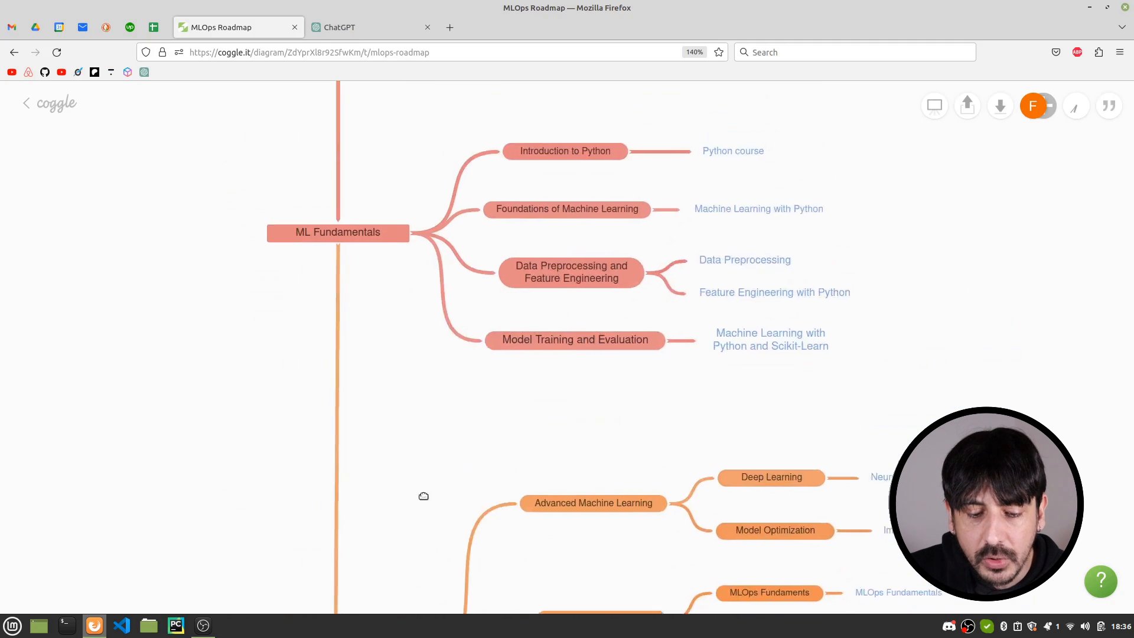
left_click(371, 27)
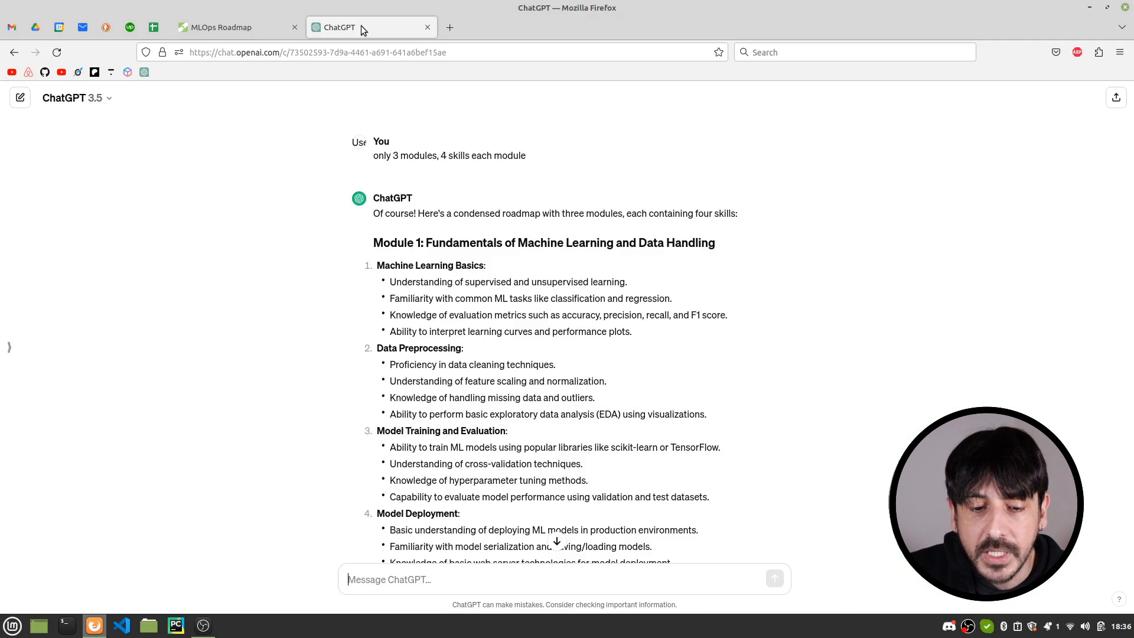
left_click(231, 27)
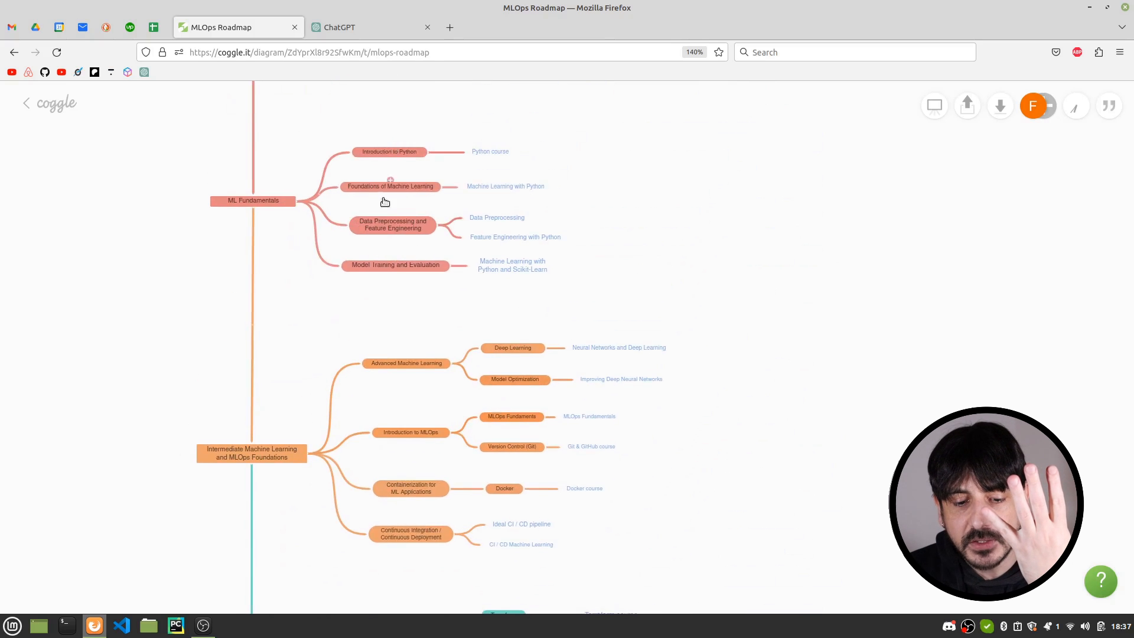
scroll("down", 3)
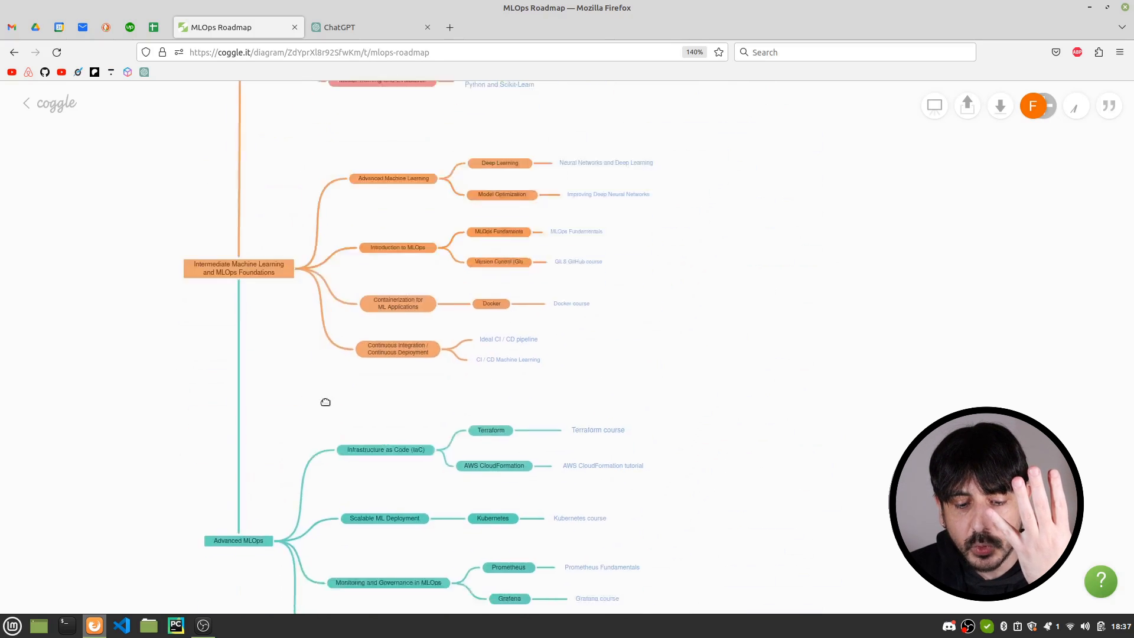
left_click(339, 26)
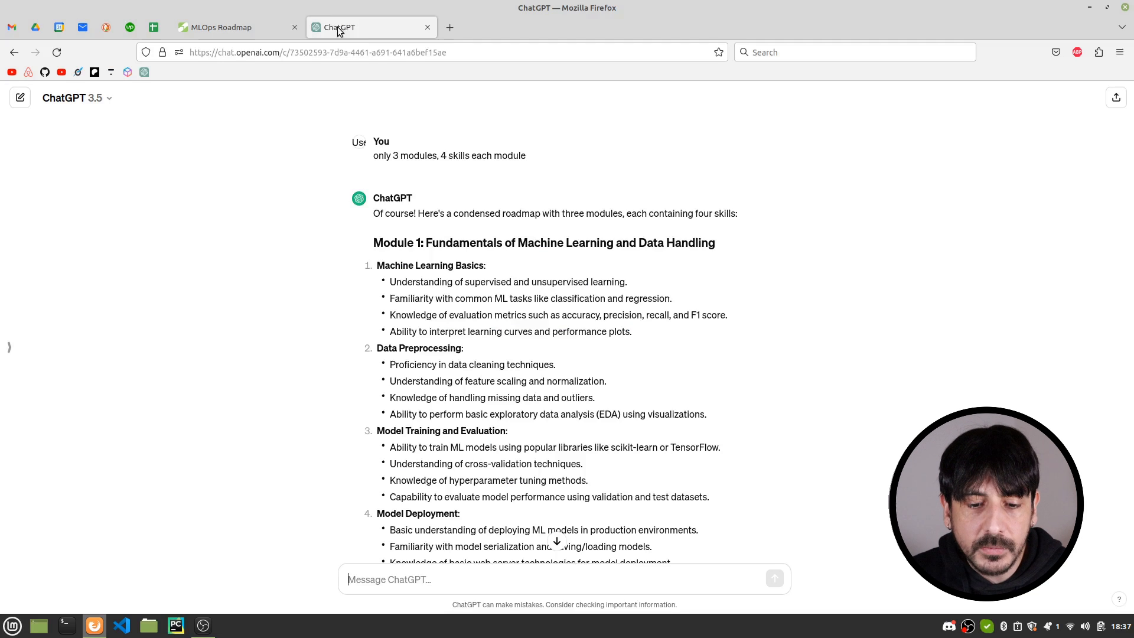
mouse_move(946, 301)
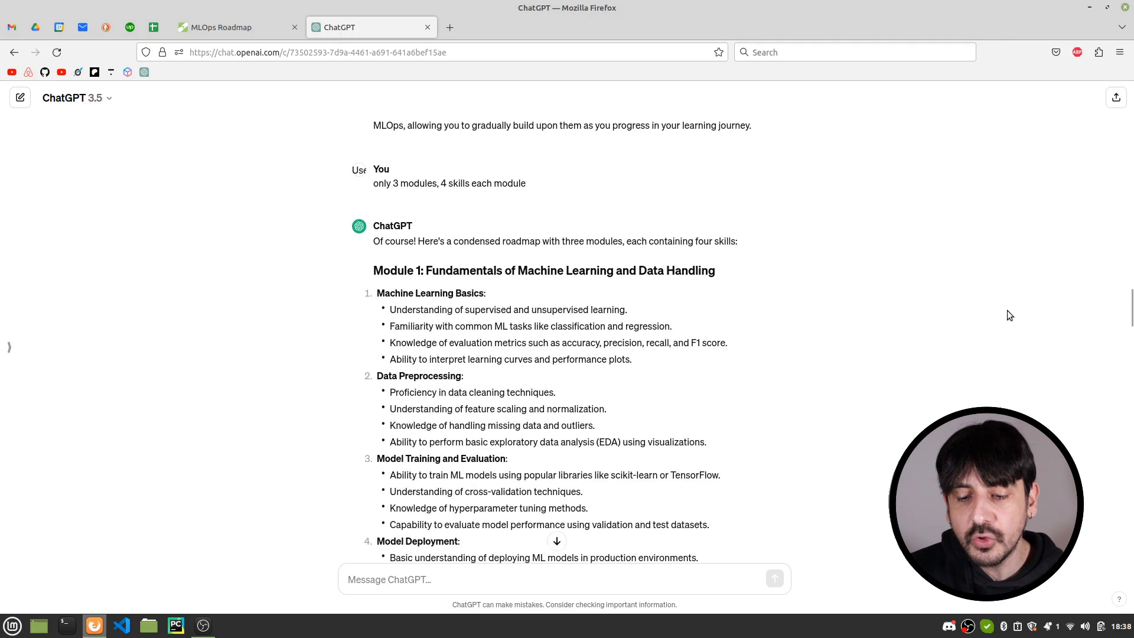
scroll("down", 3)
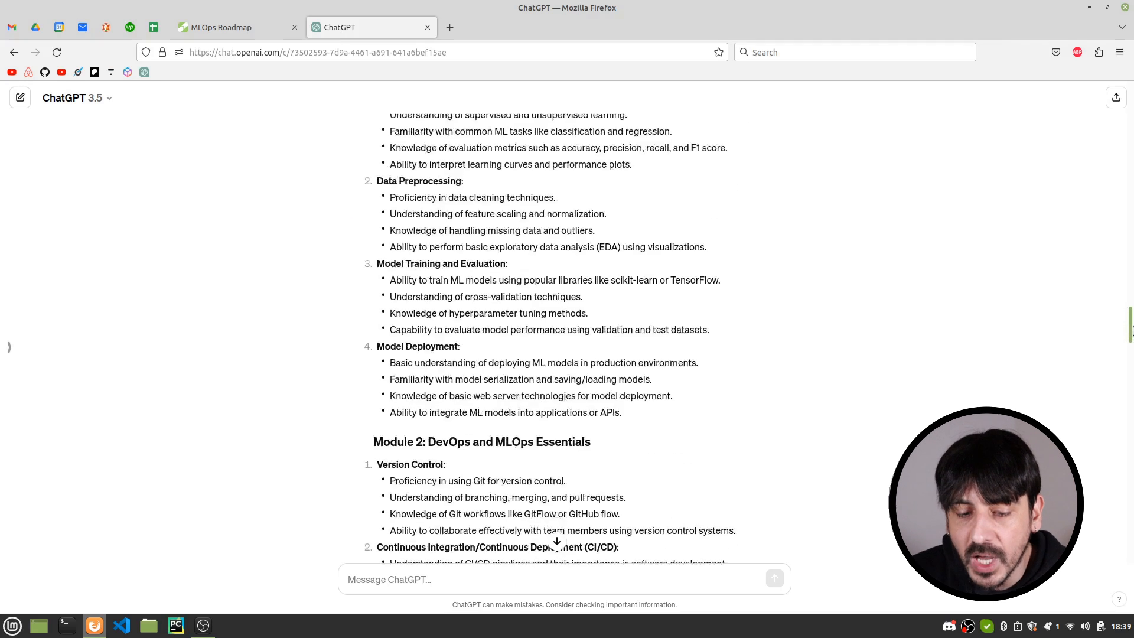
scroll("down", 3)
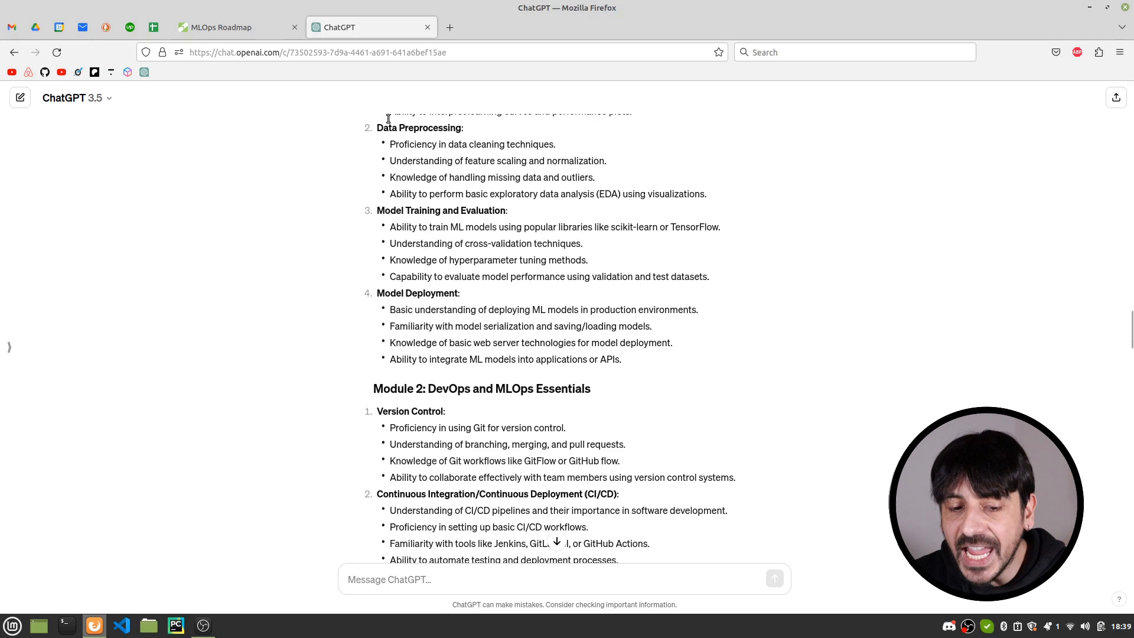
left_click(231, 26)
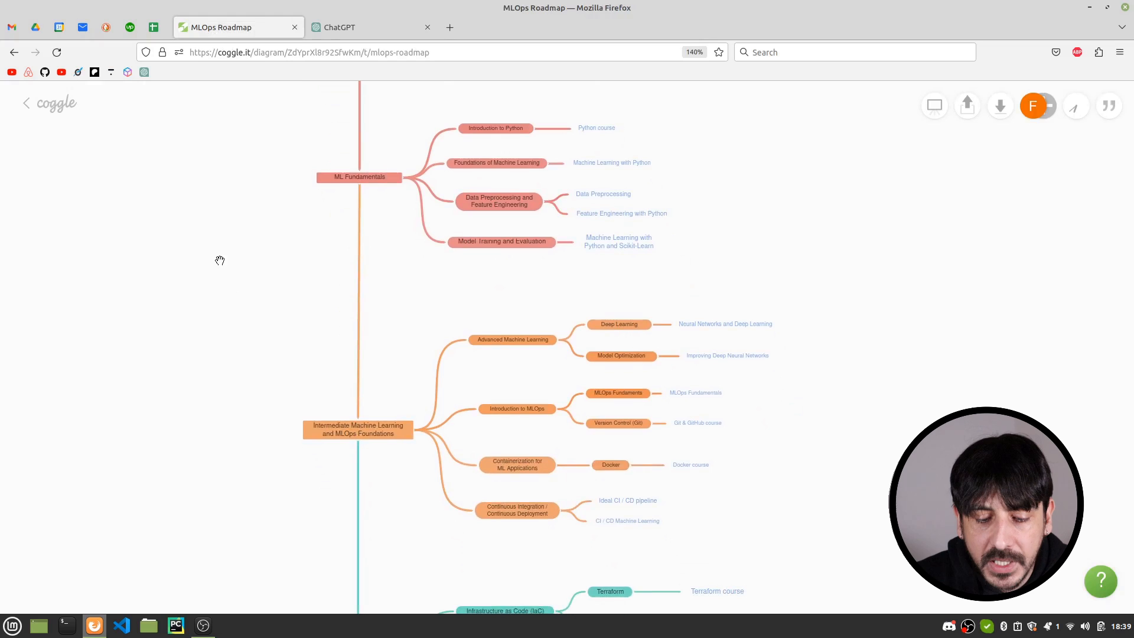
scroll("down", 3)
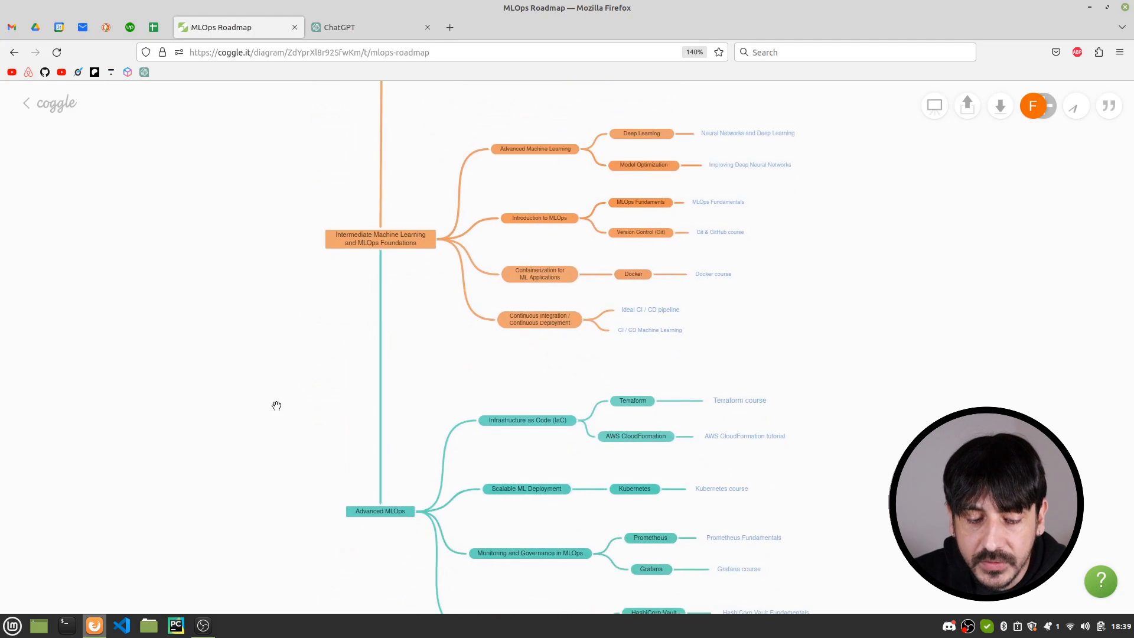
left_click(371, 27)
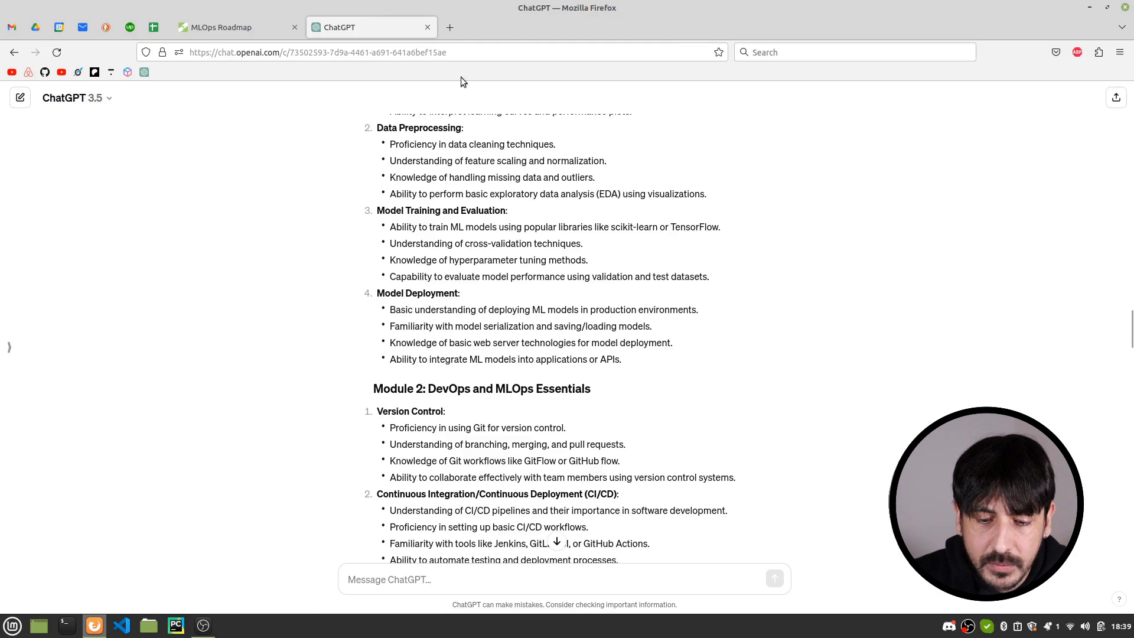
left_click(231, 27)
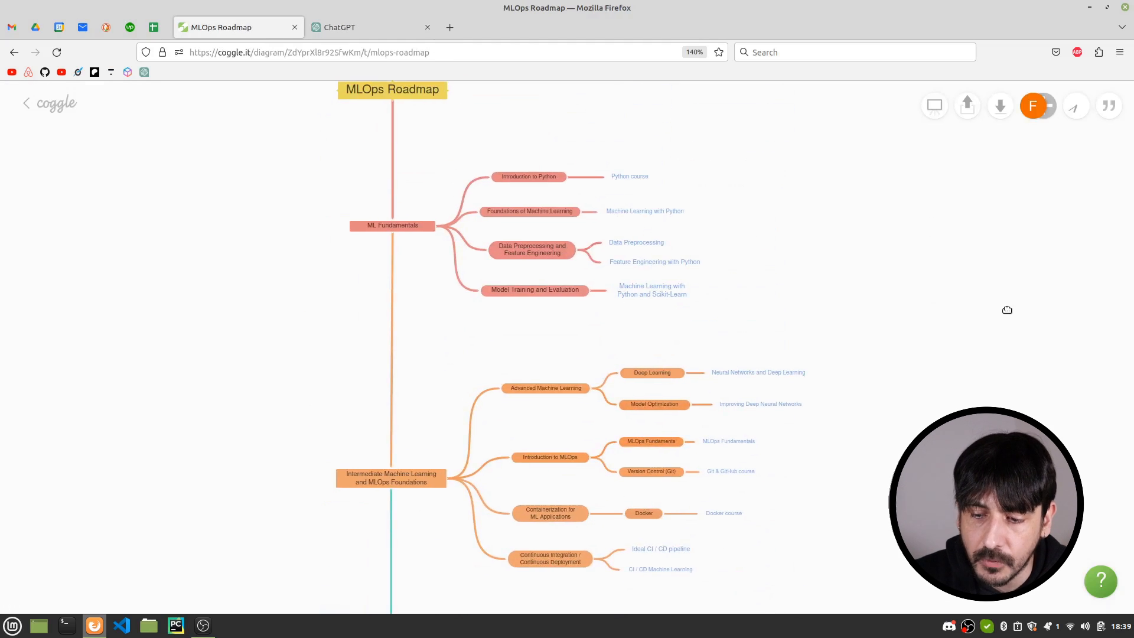
mouse_move(803, 207)
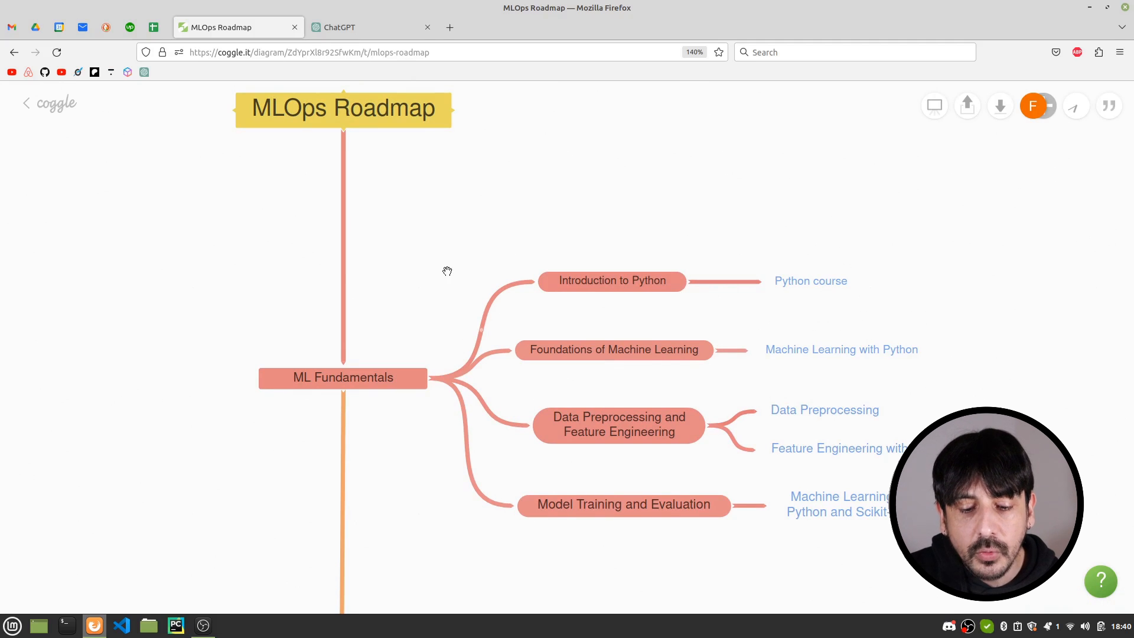
scroll("down", 3)
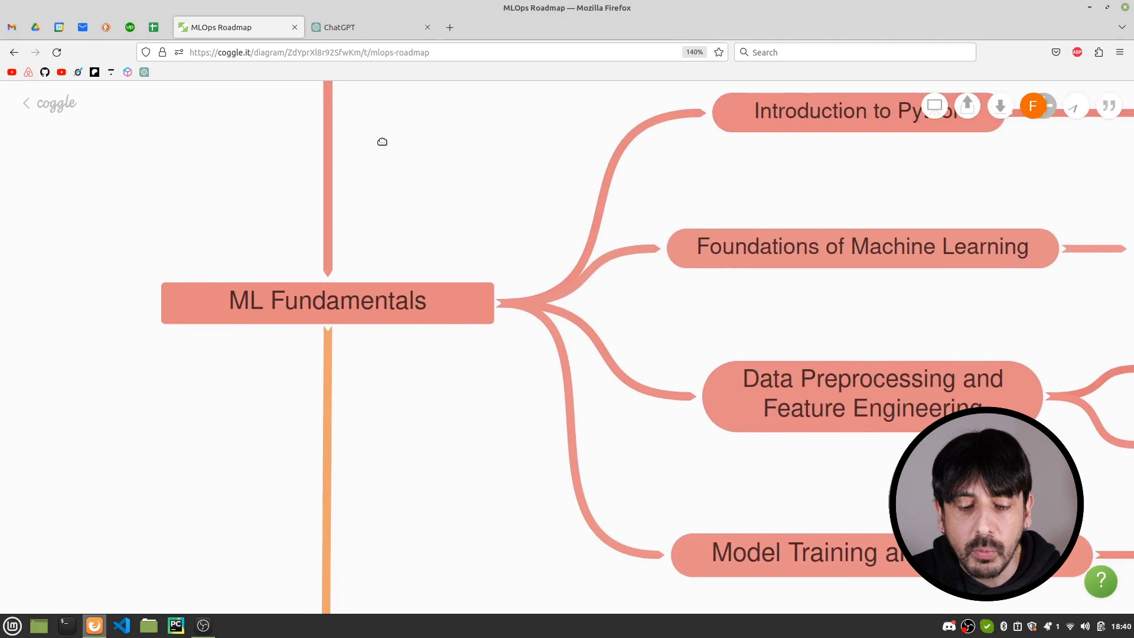
mouse_move(252, 315)
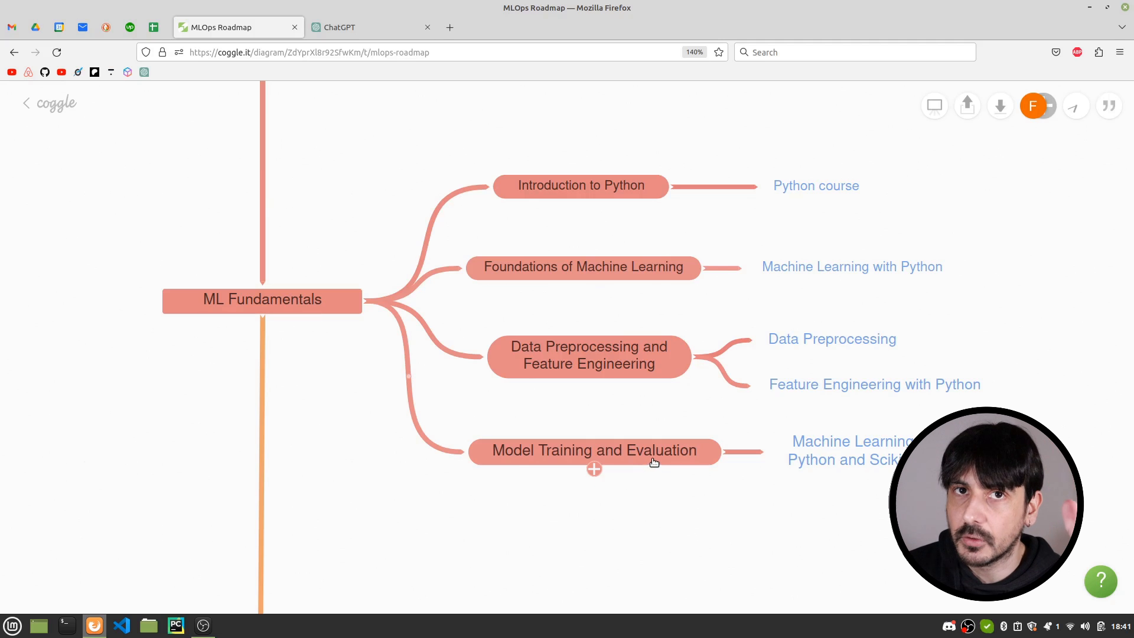
mouse_move(813, 233)
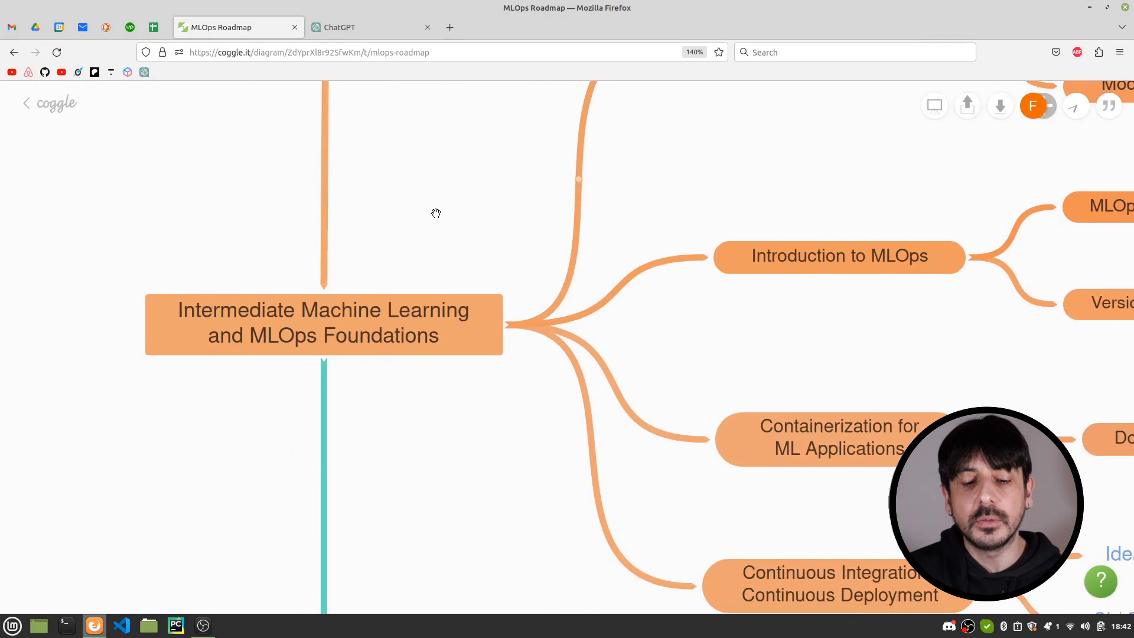
mouse_move(441, 211)
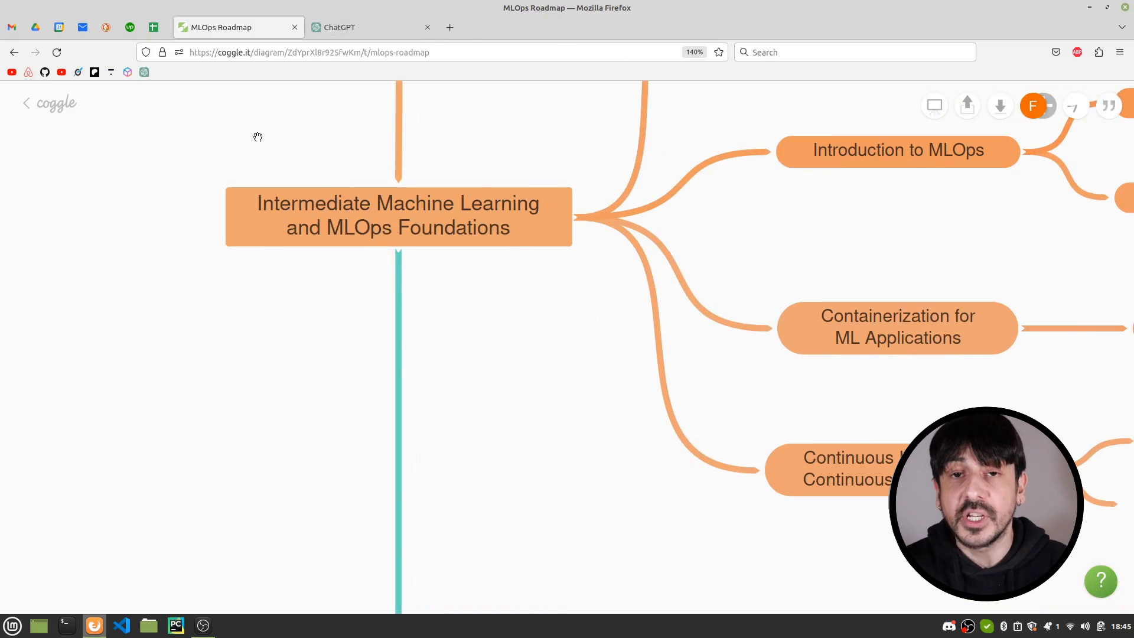
mouse_move(409, 212)
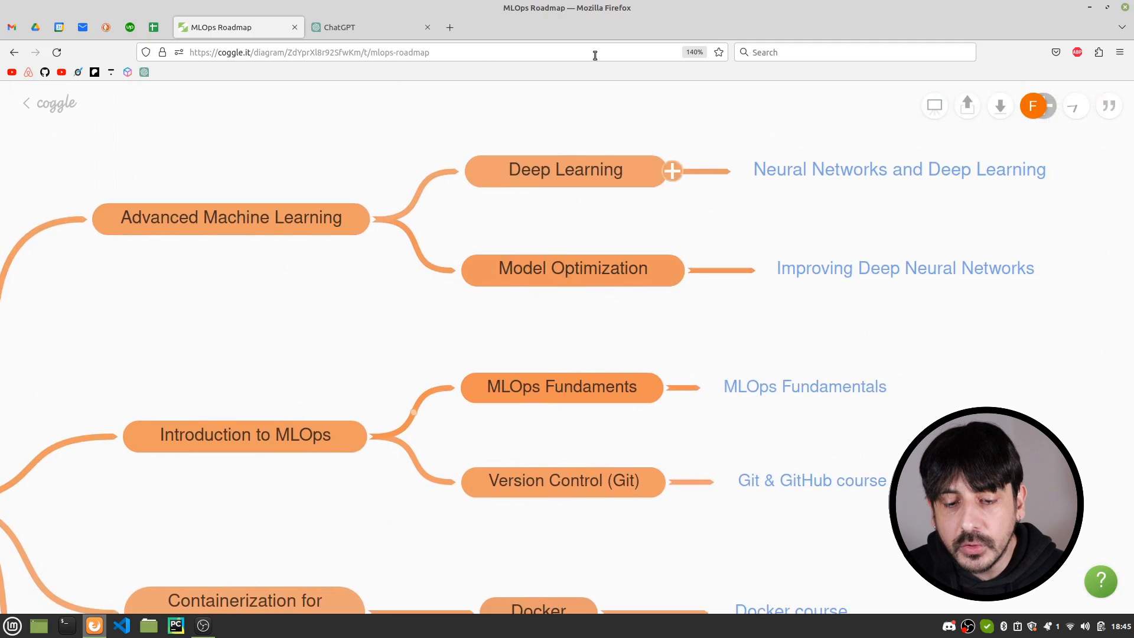
mouse_move(564, 149)
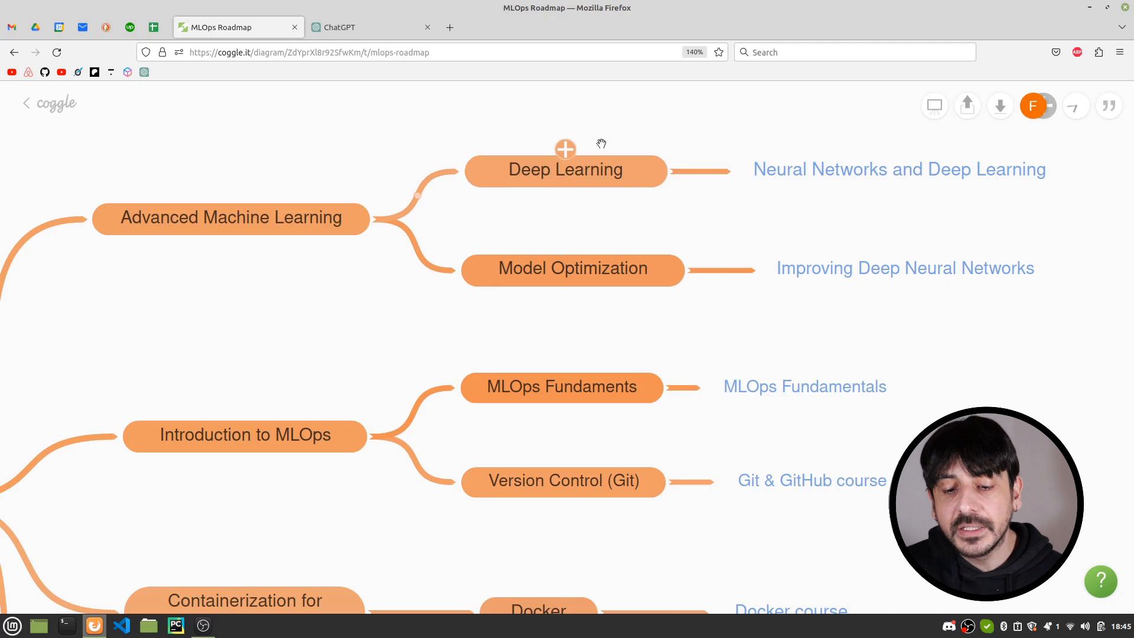
scroll("down", 3)
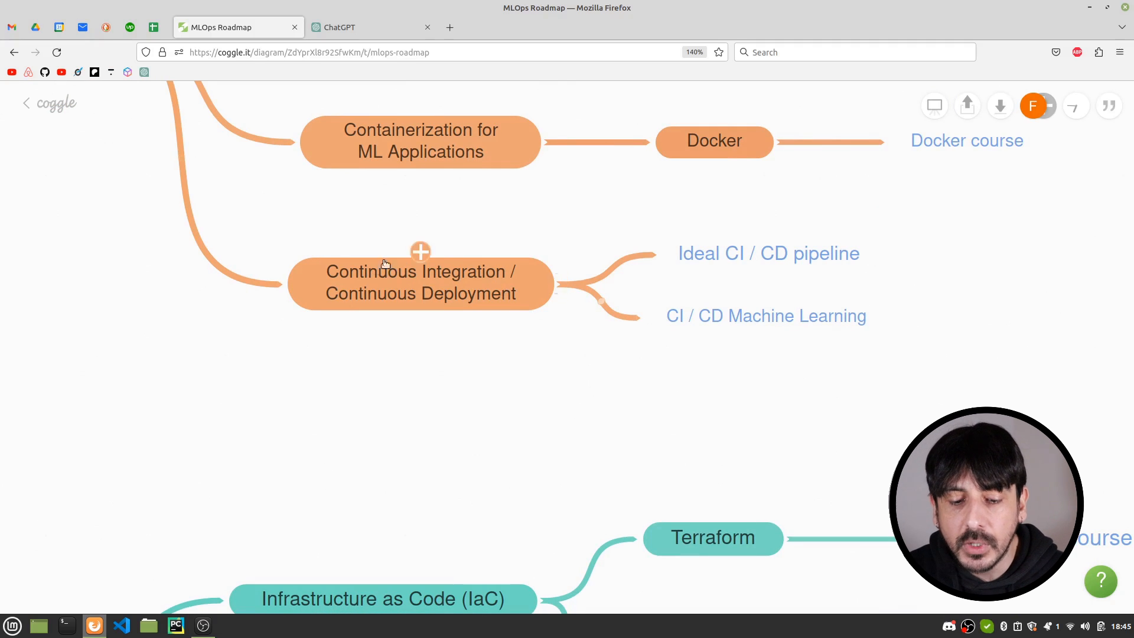
mouse_move(455, 413)
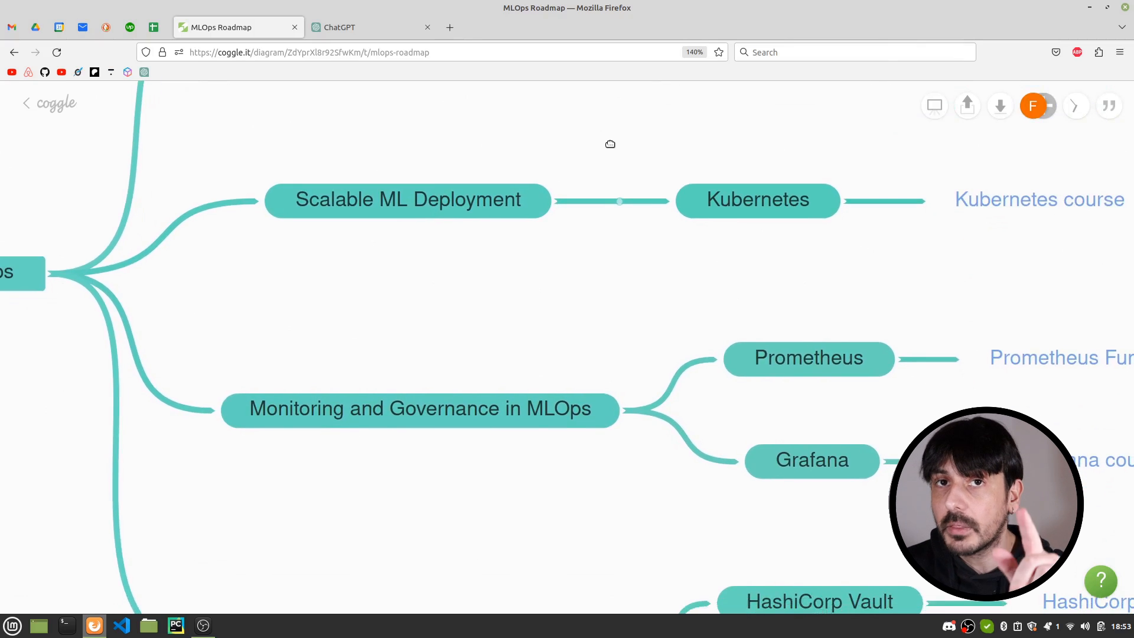
scroll("down", 3)
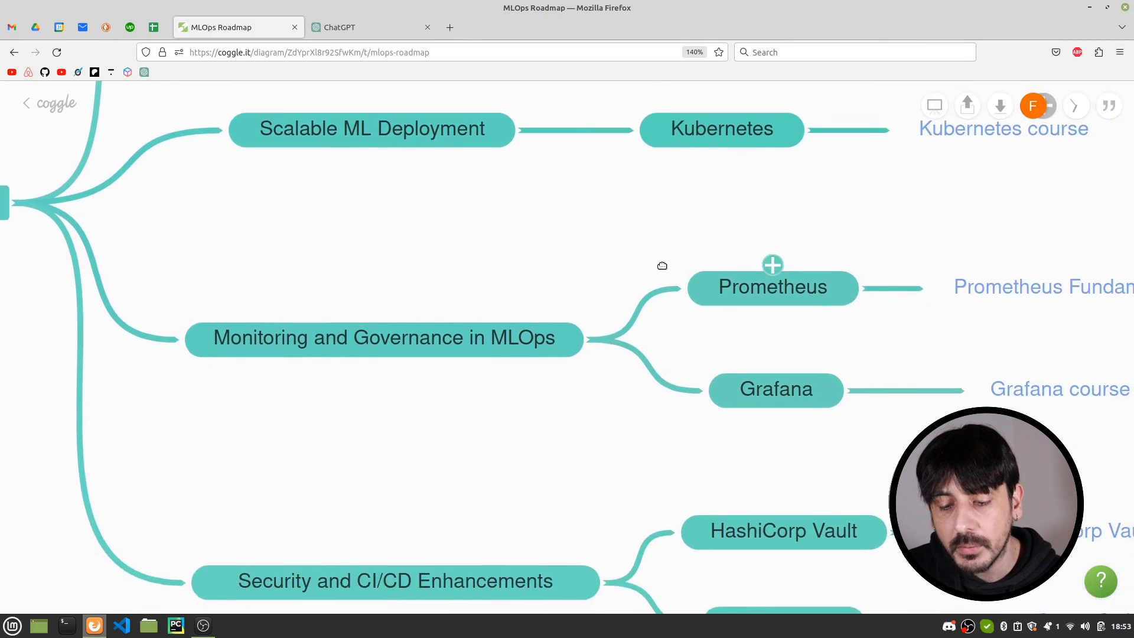
scroll("down", 3)
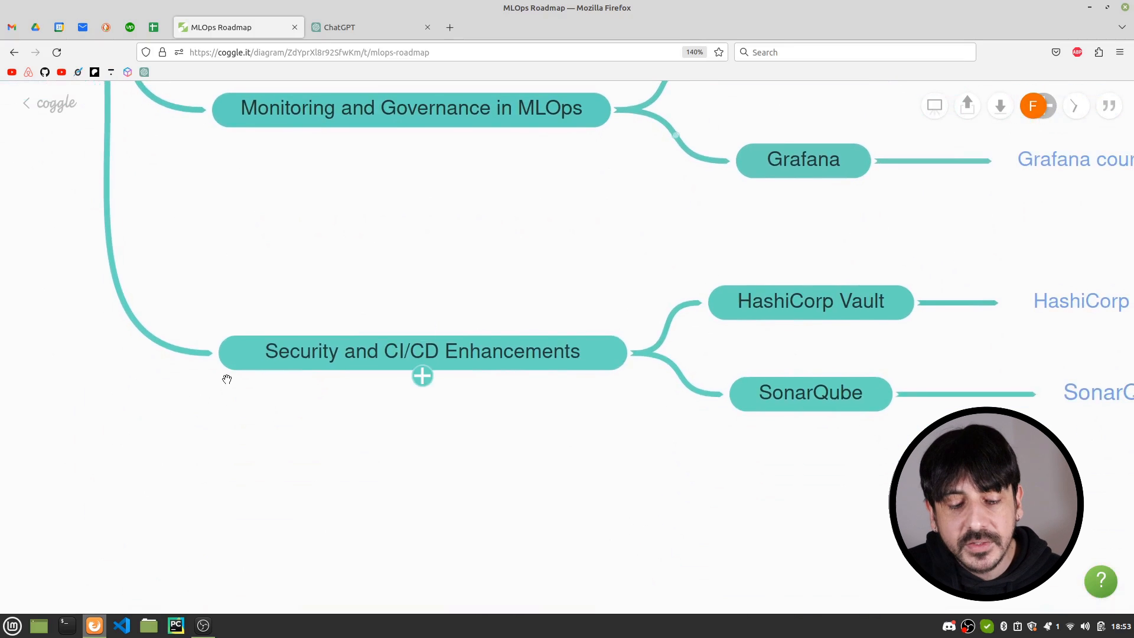
mouse_move(606, 379)
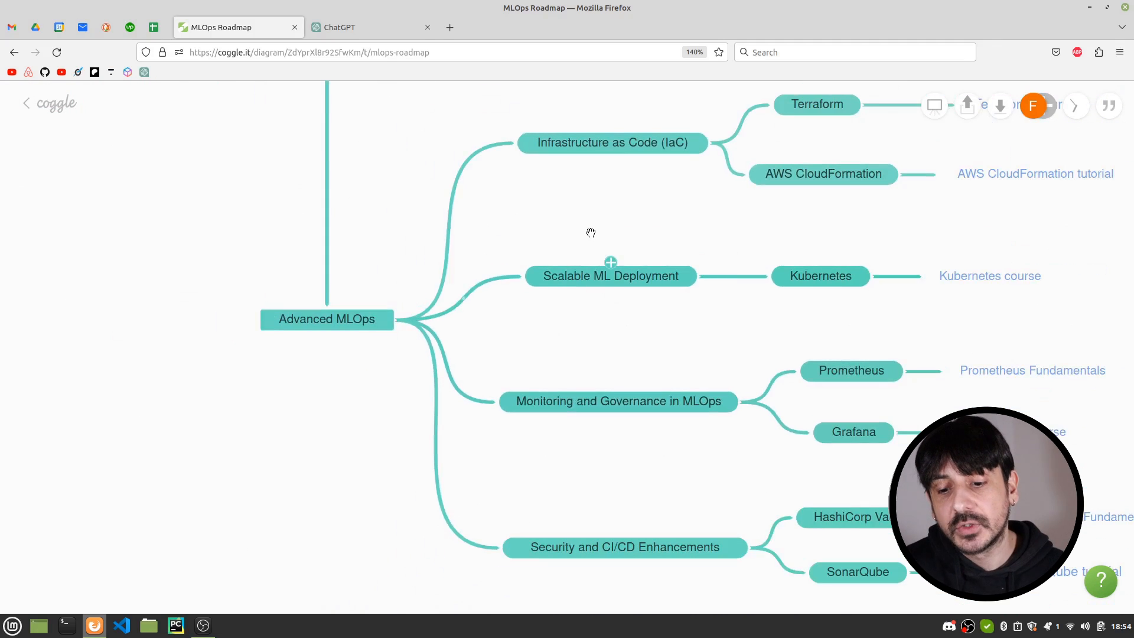
mouse_move(644, 556)
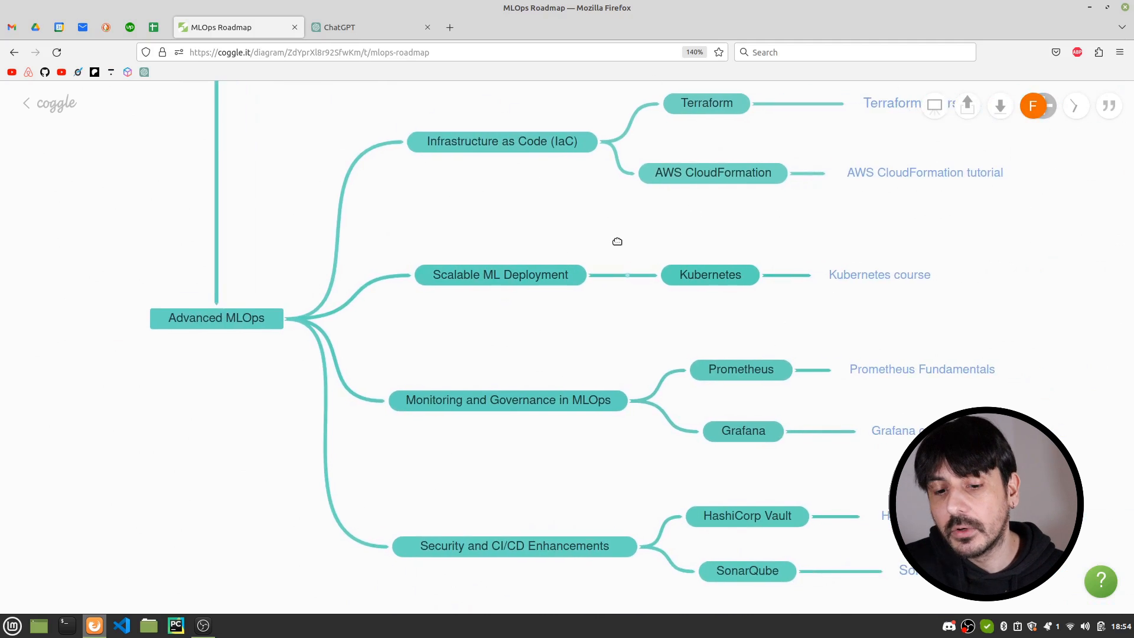
left_click_drag(616, 242, 614, 238)
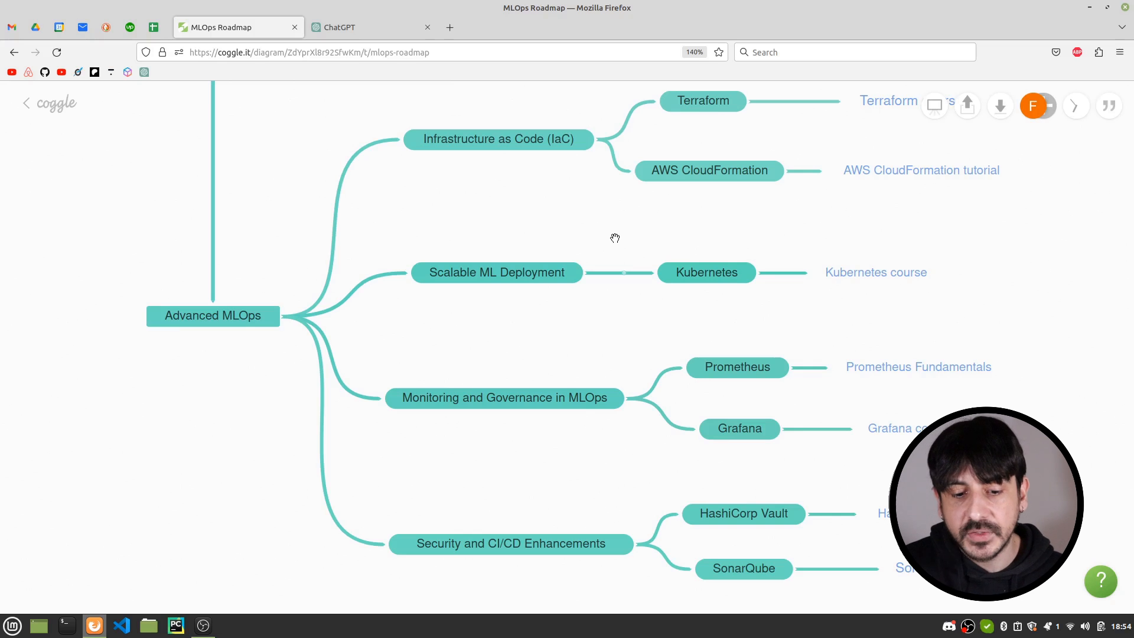
scroll("down", 3)
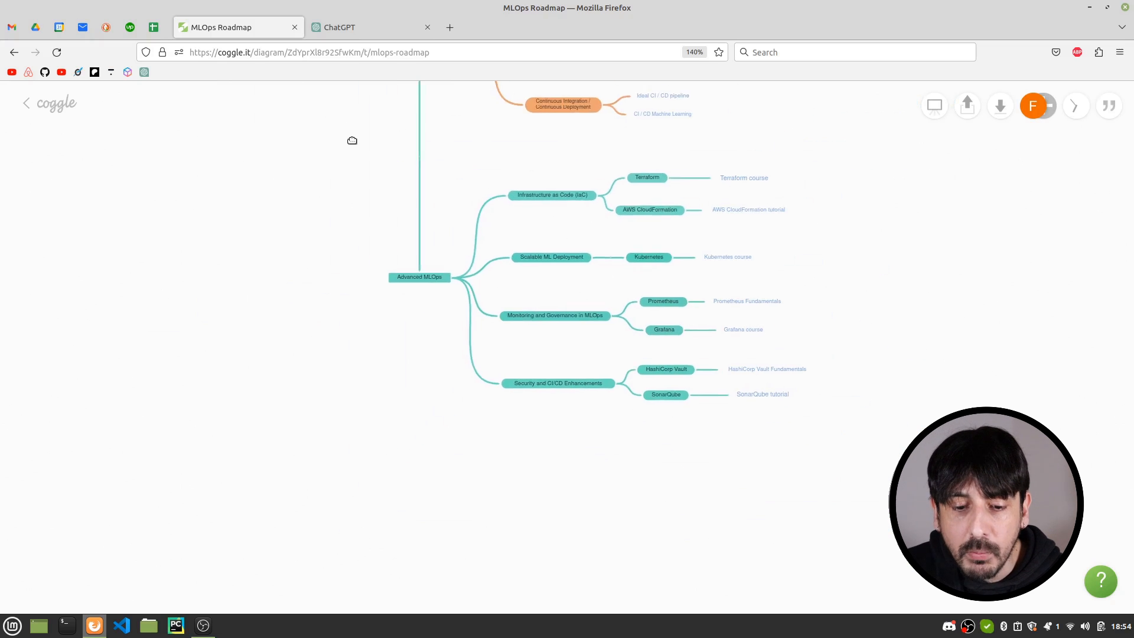
scroll("down", 3)
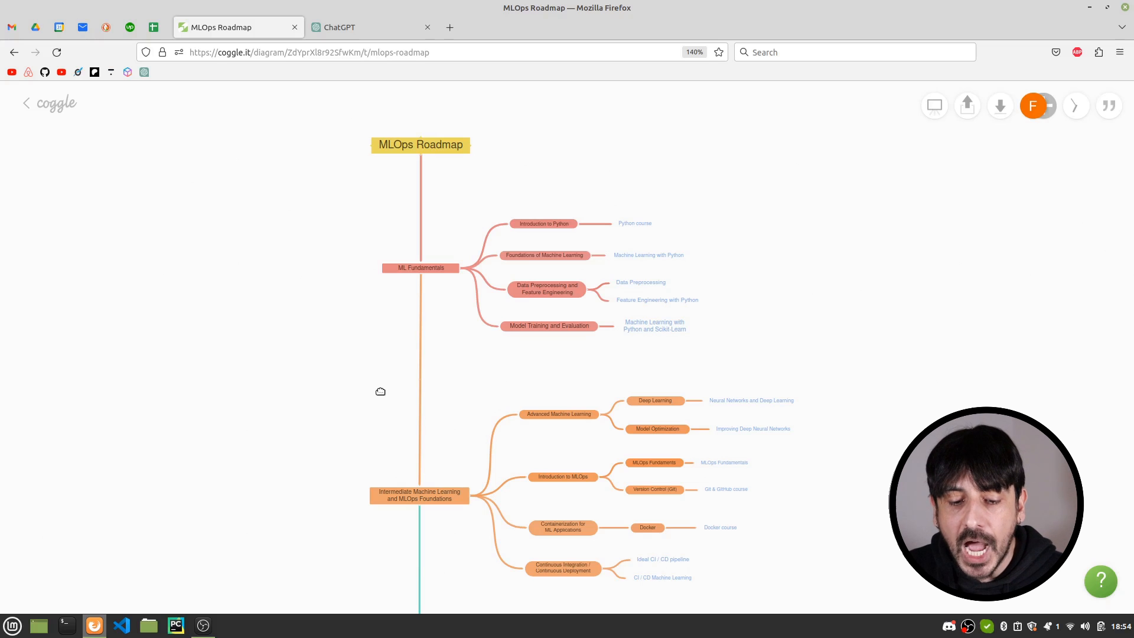
mouse_move(254, 302)
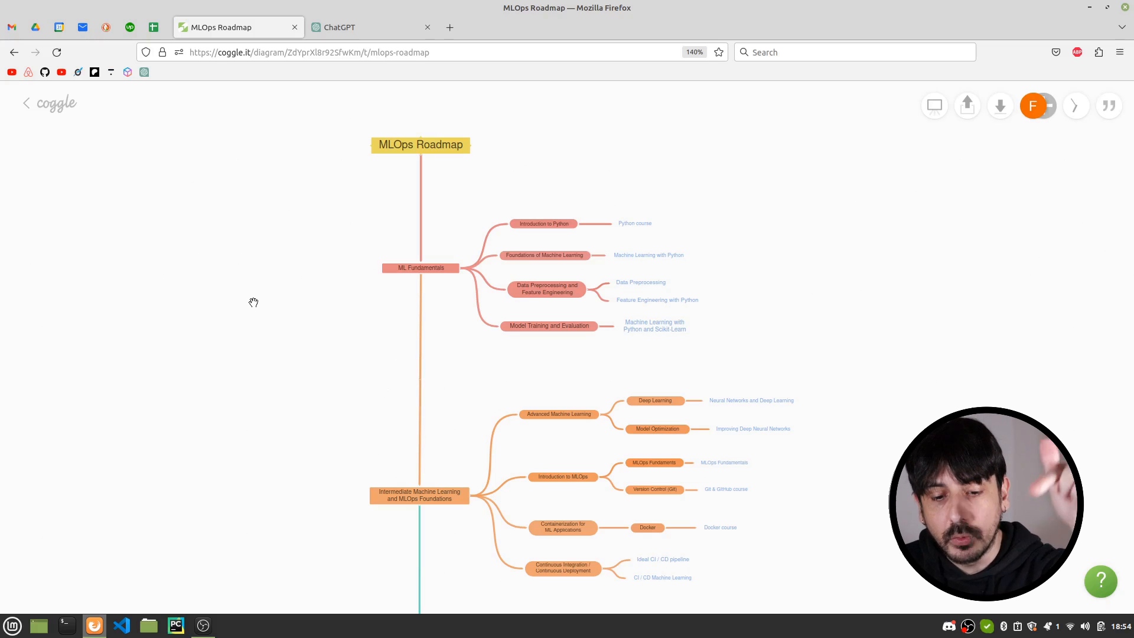
scroll("down", 3)
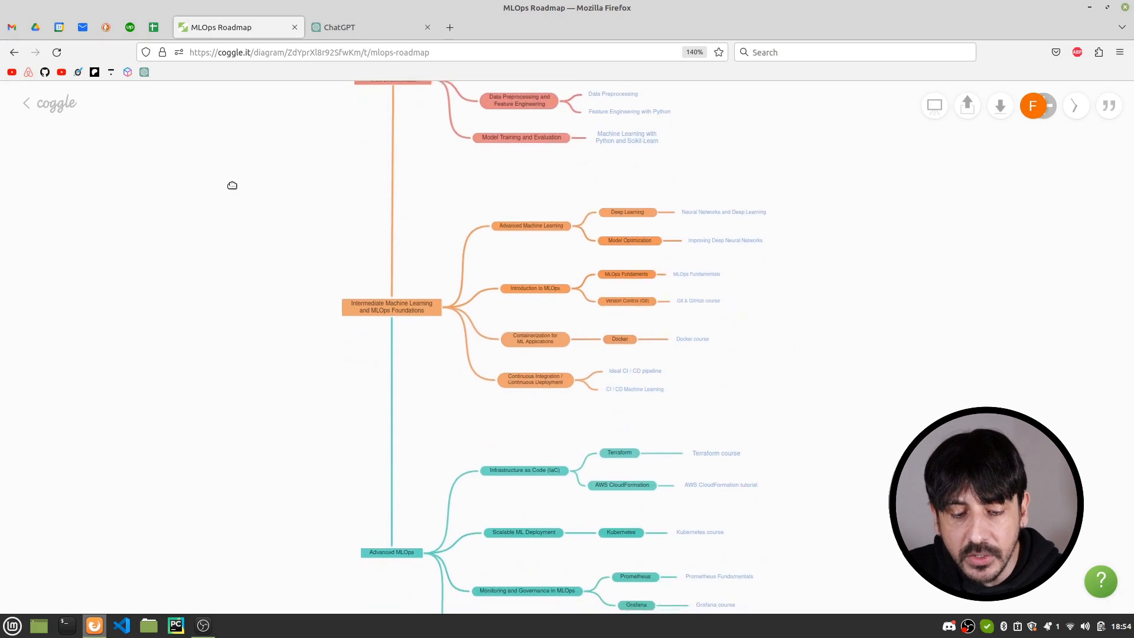